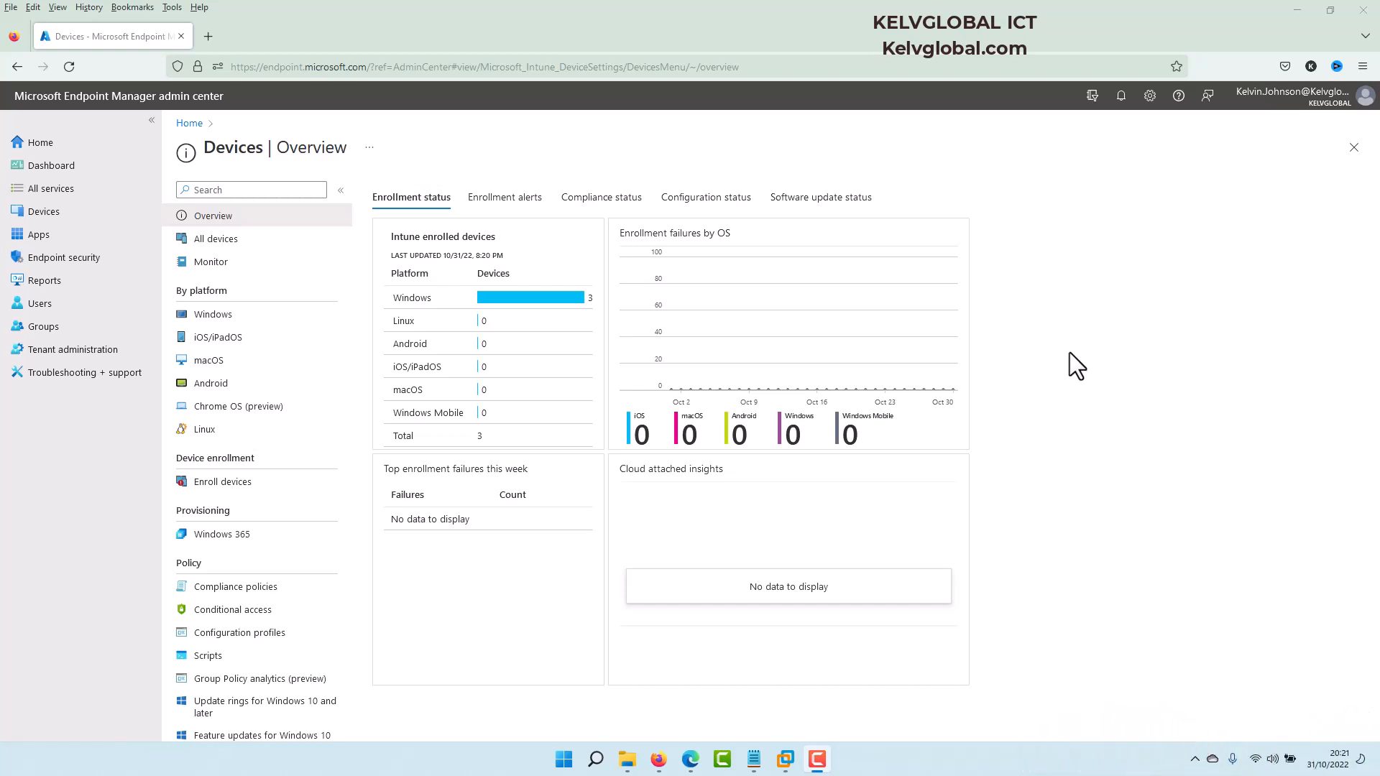
mouse_move(405, 156)
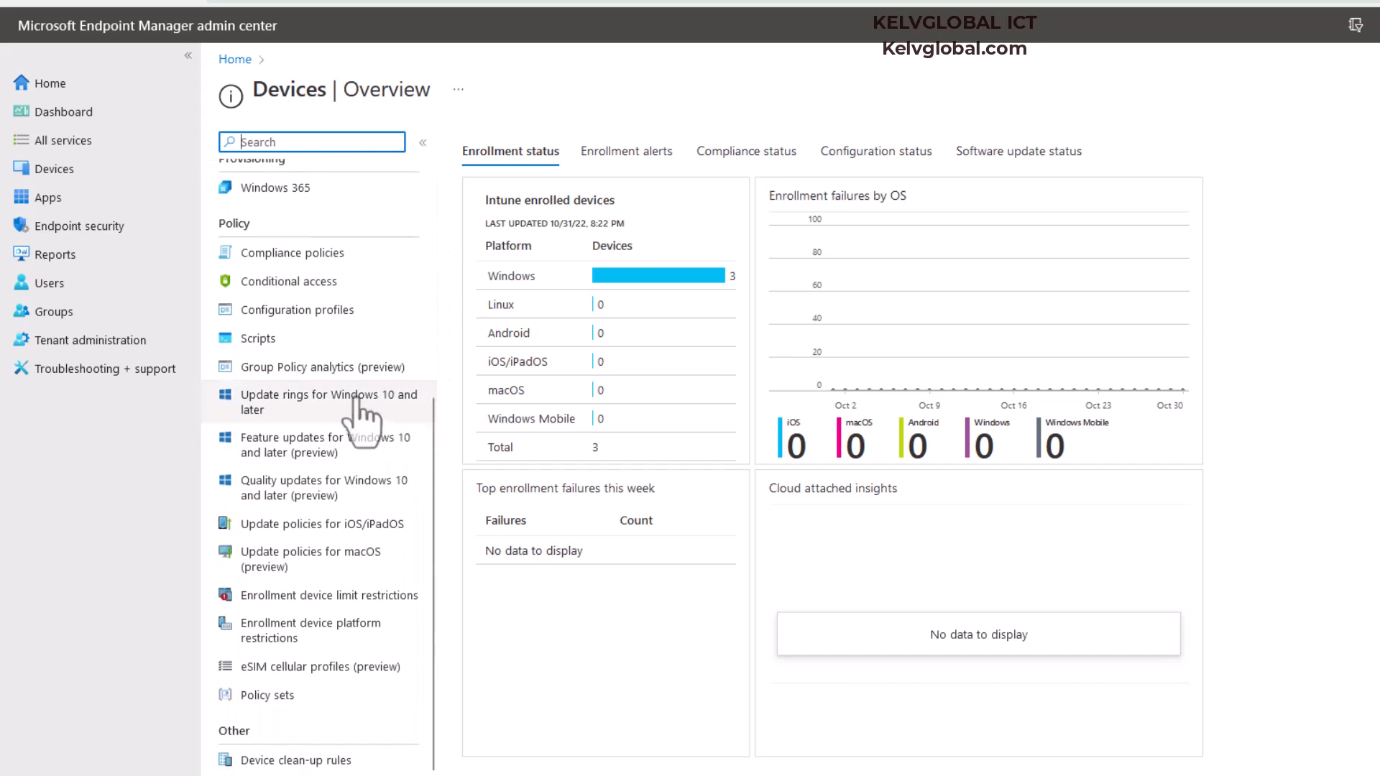
mouse_move(334, 435)
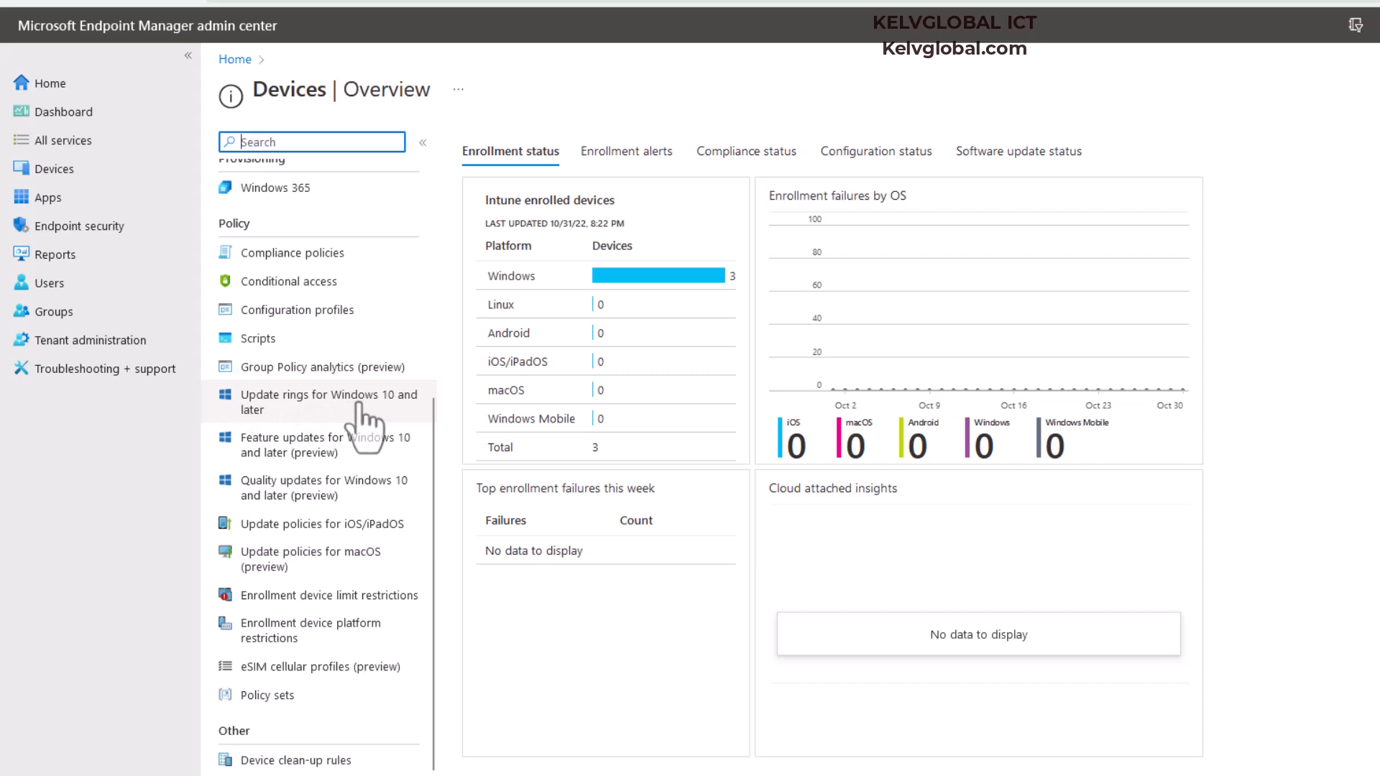
Go to the Update rings for Windows 10 and later page from the Devices policy section.
left_click(330, 401)
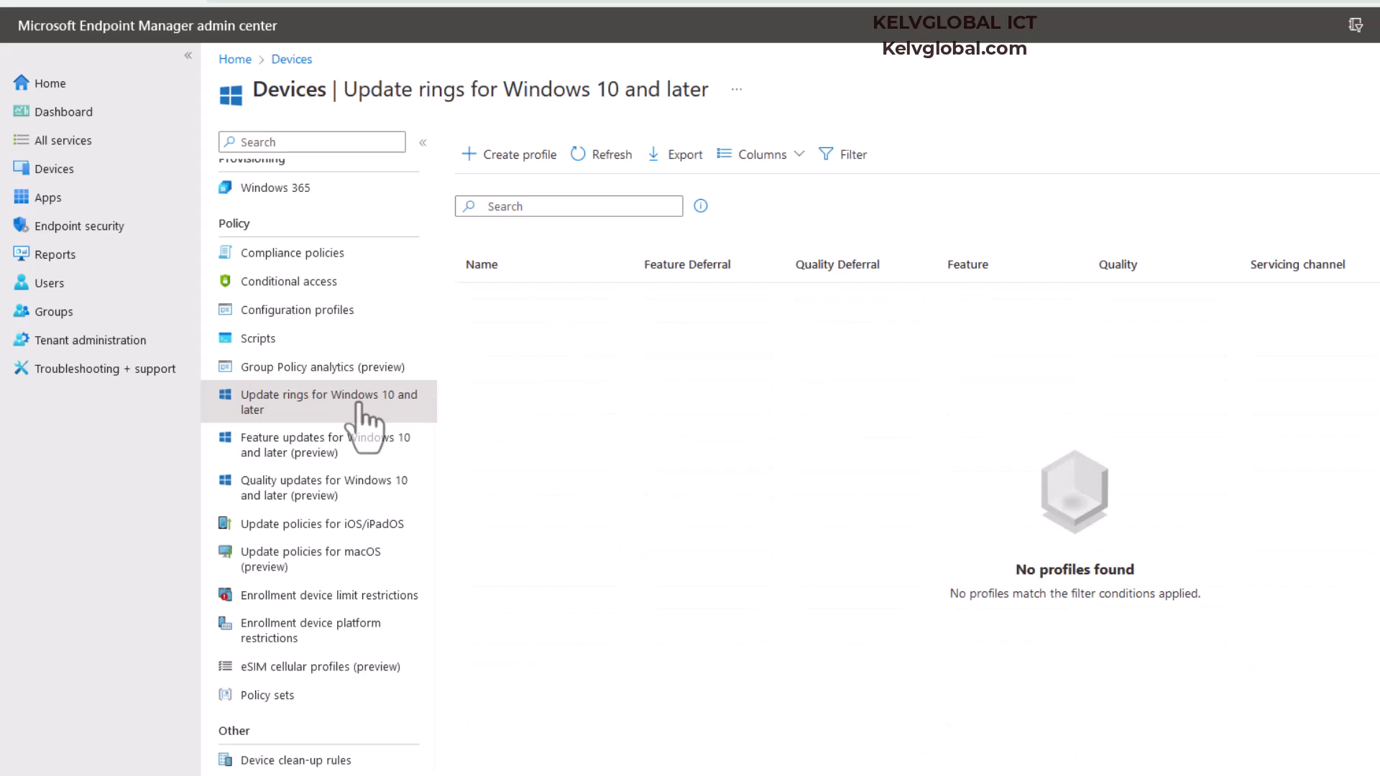
mouse_move(535, 193)
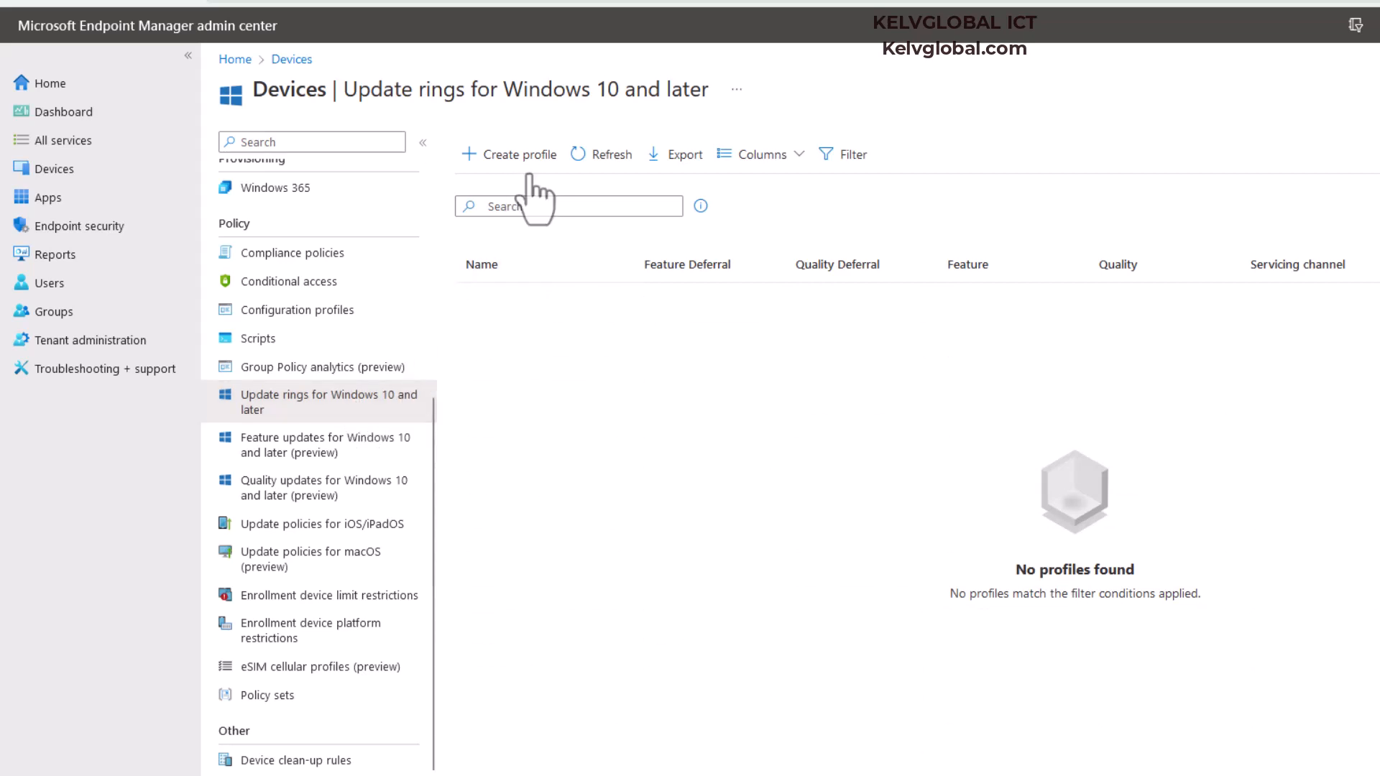
Start a new update ring profile and name it 'September Updates'.
left_click(509, 154)
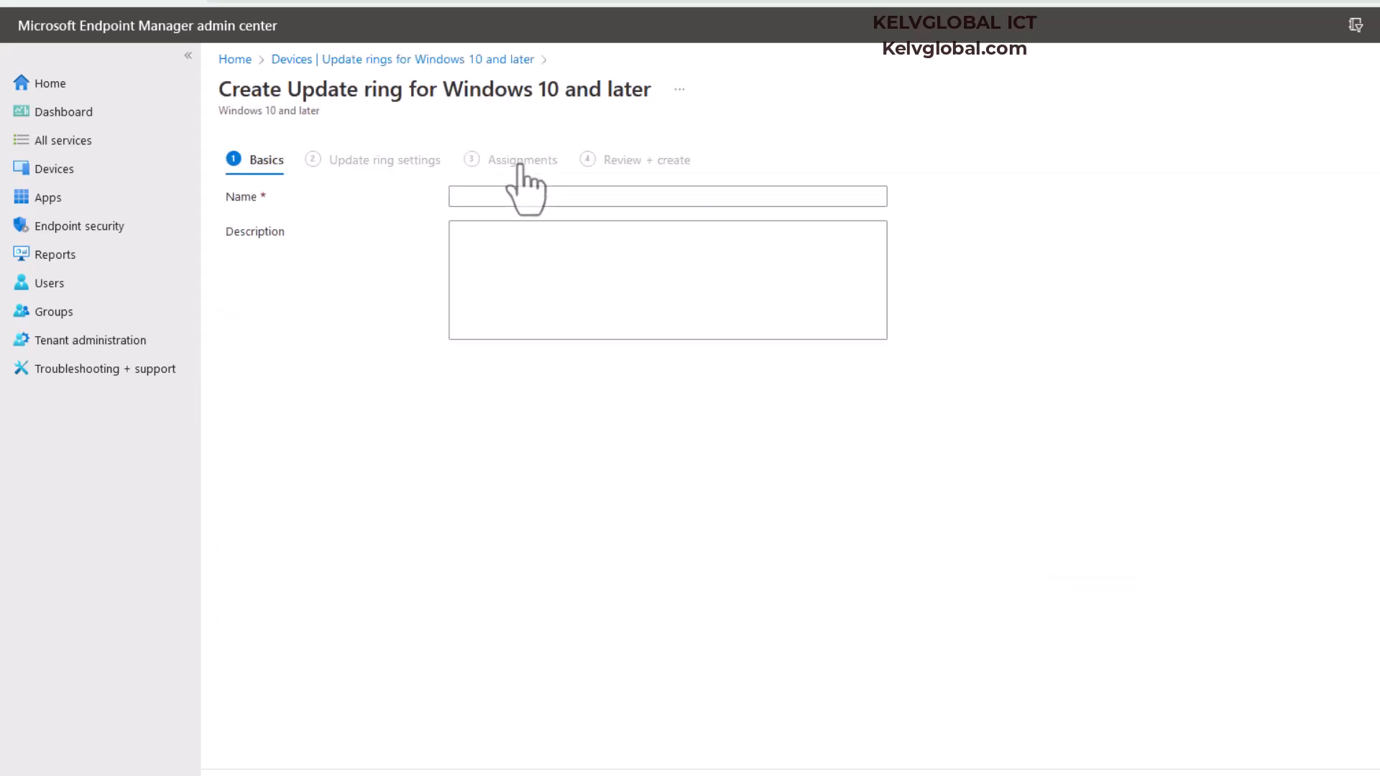
left_click(667, 196)
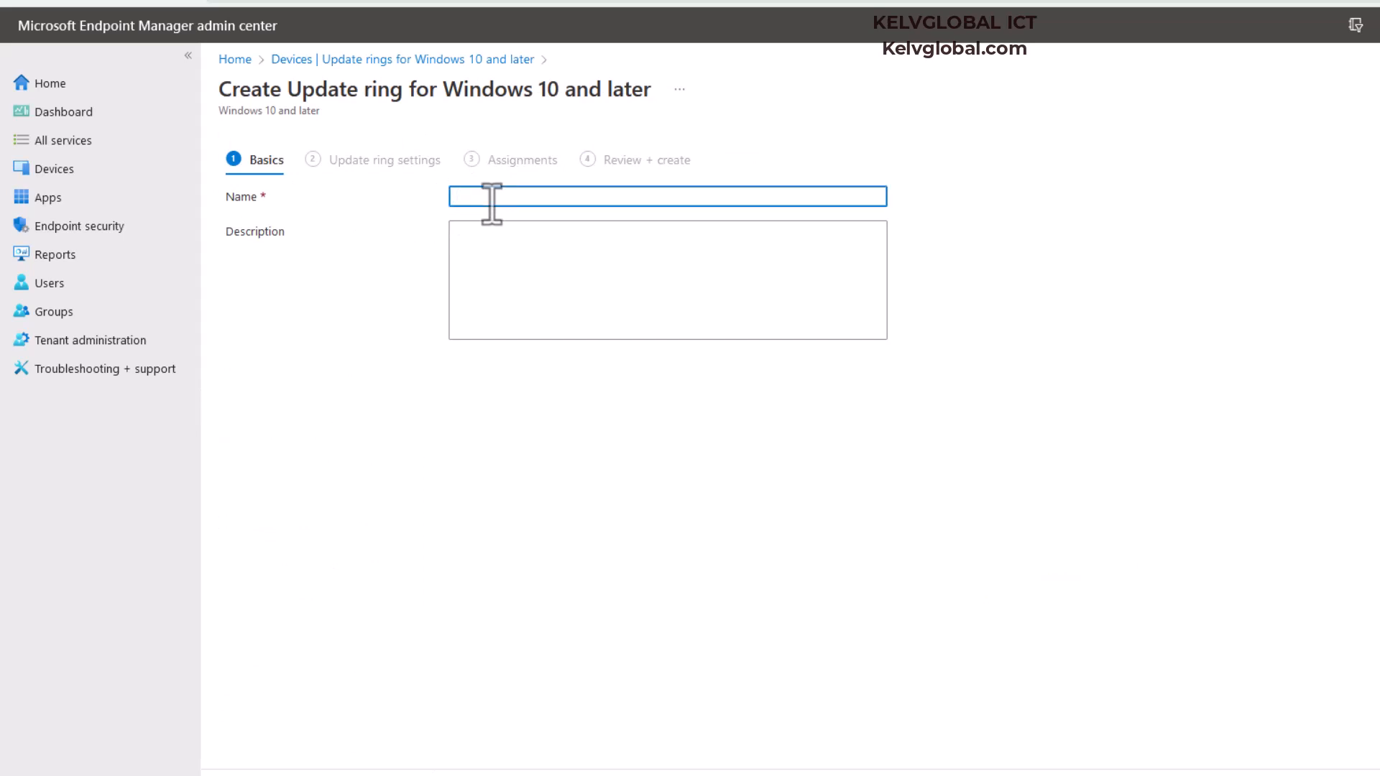
type("September Updates")
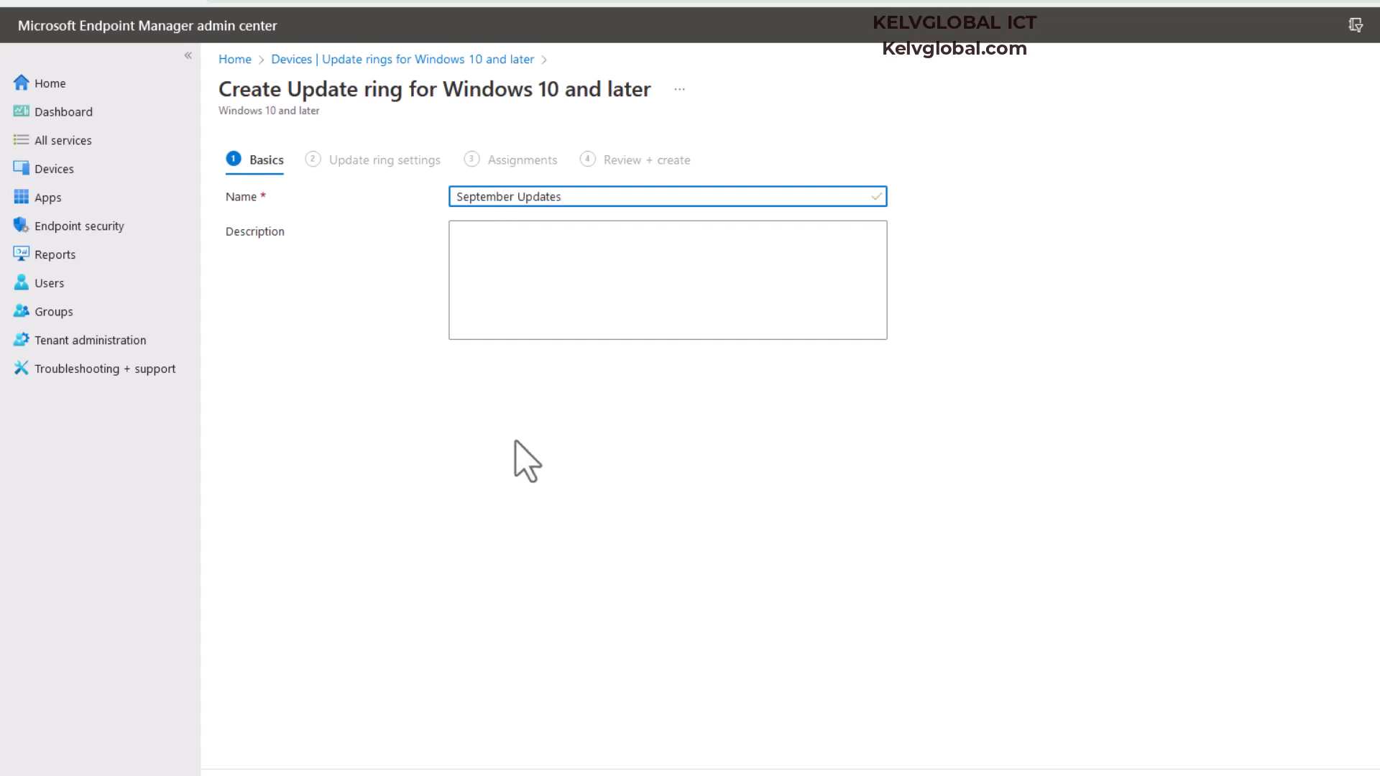
On the settings step, defer quality updates by 5 days and feature updates by 3 days.
left_click(384, 159)
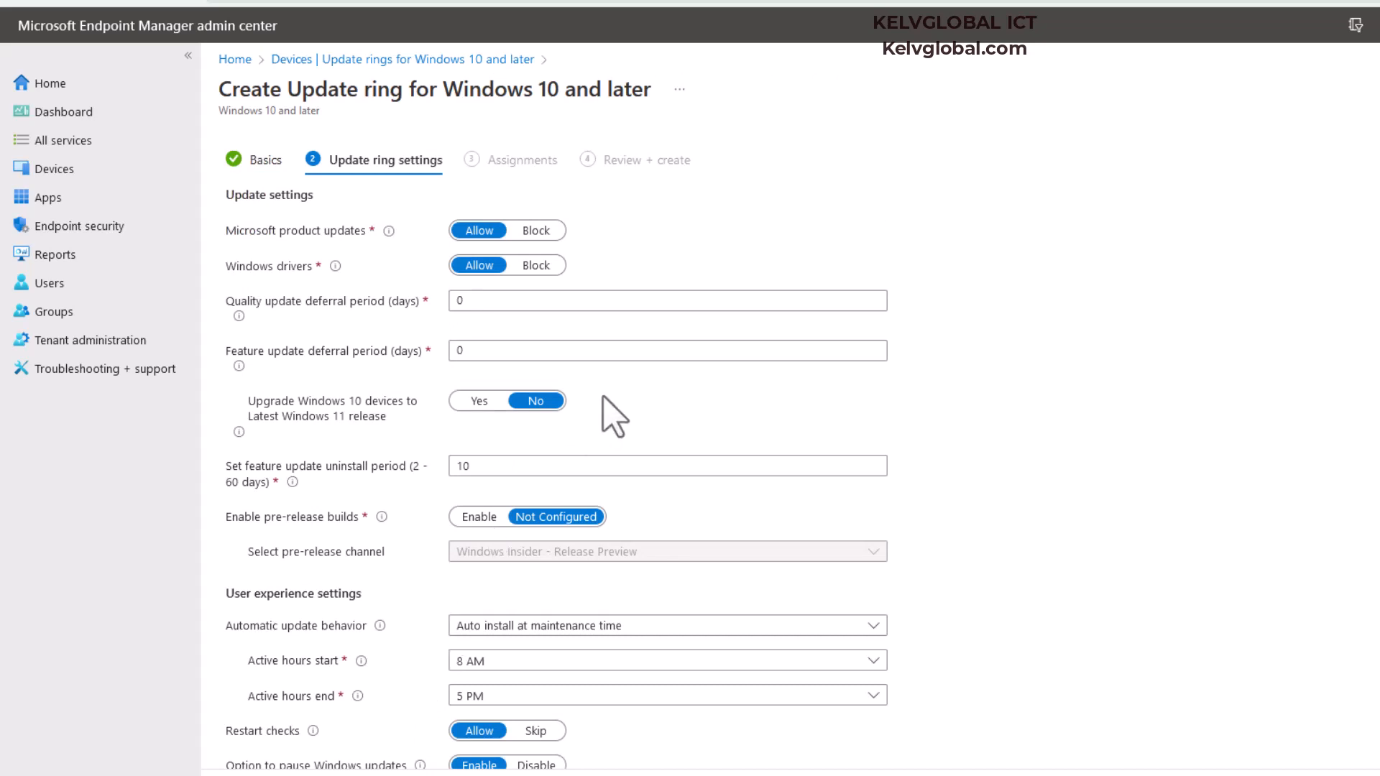
mouse_move(290, 264)
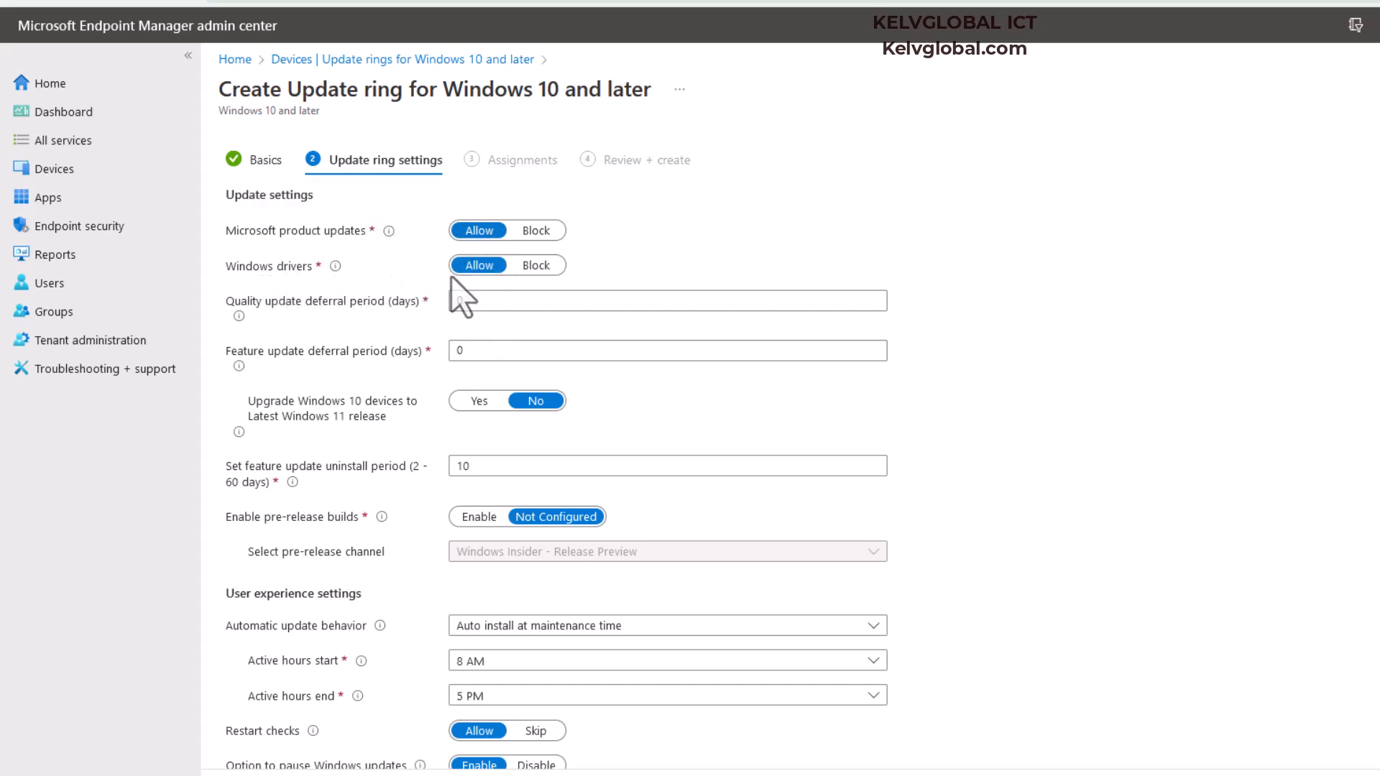
mouse_move(239, 317)
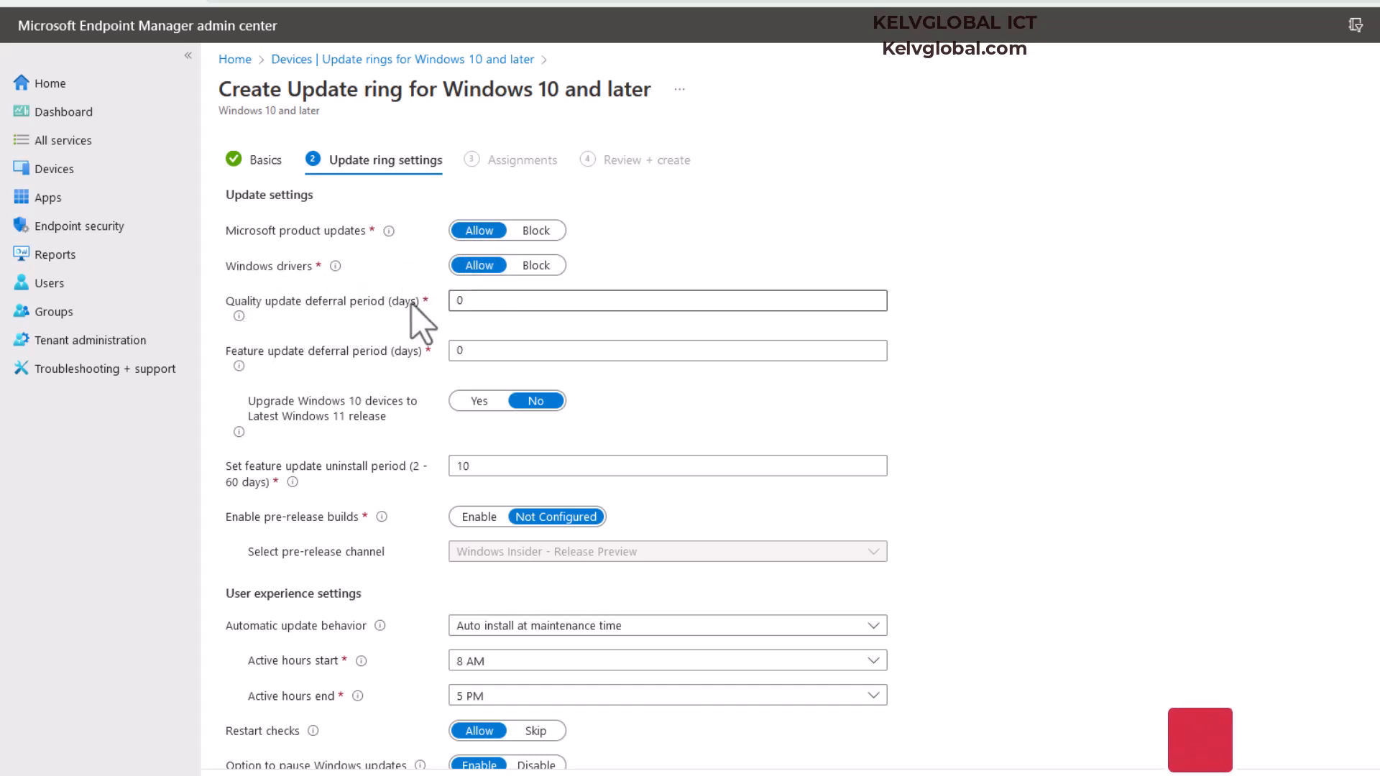
left_click(667, 300)
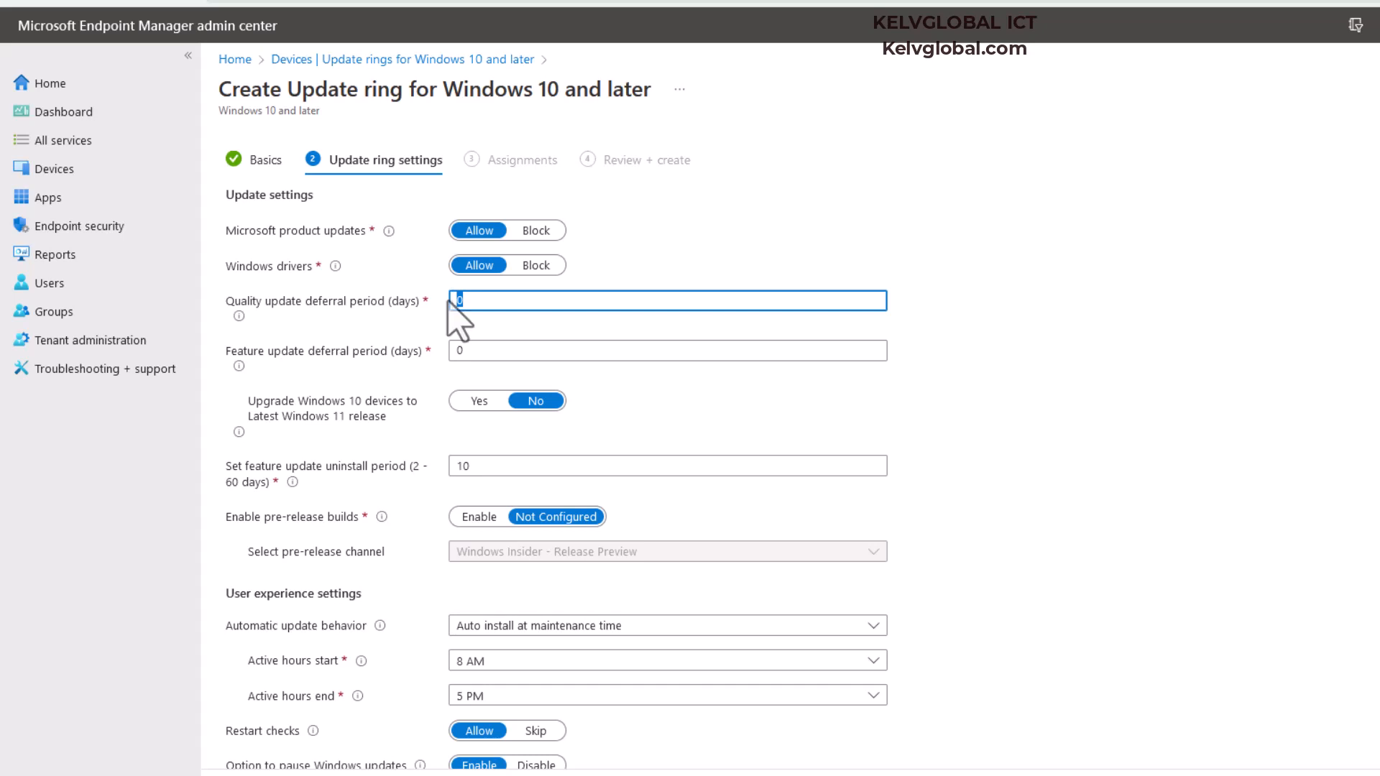
type("5")
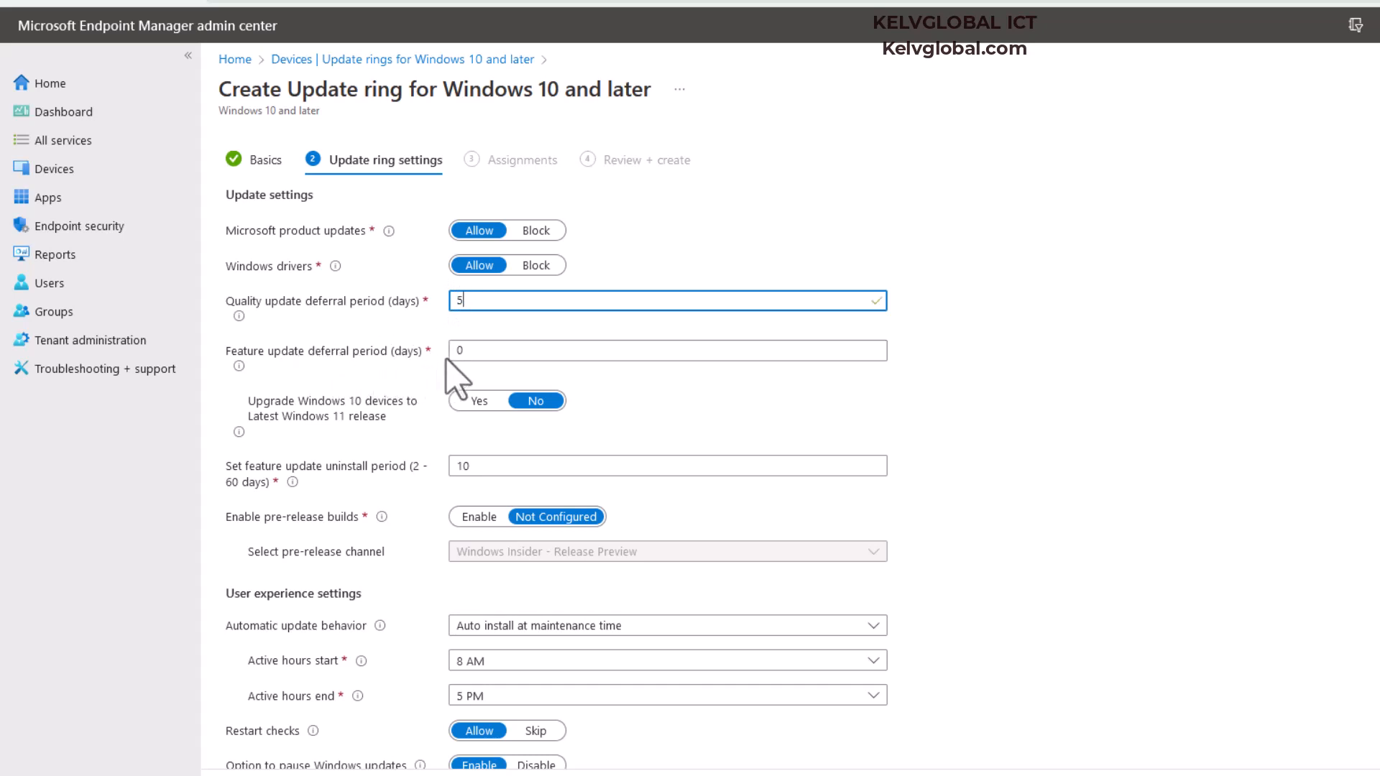
left_click(667, 350)
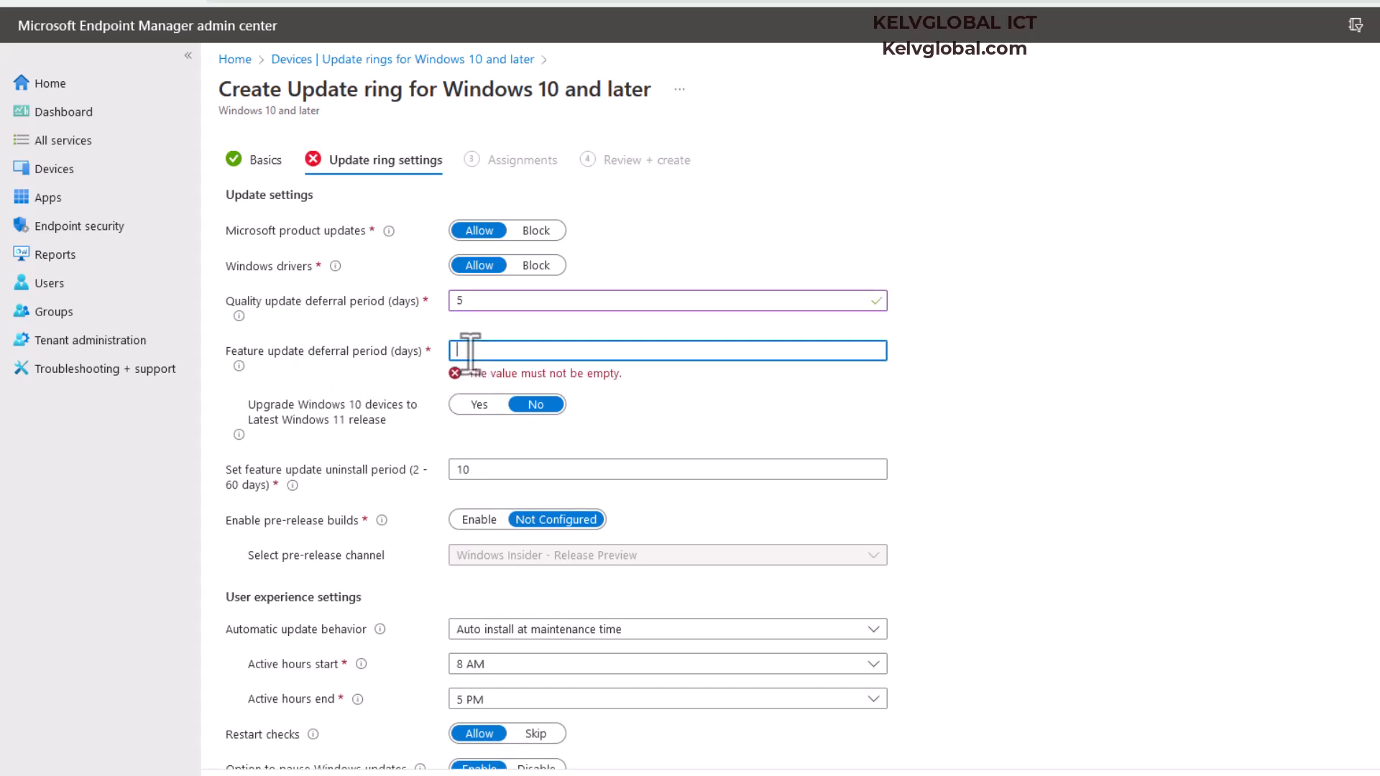
type("3")
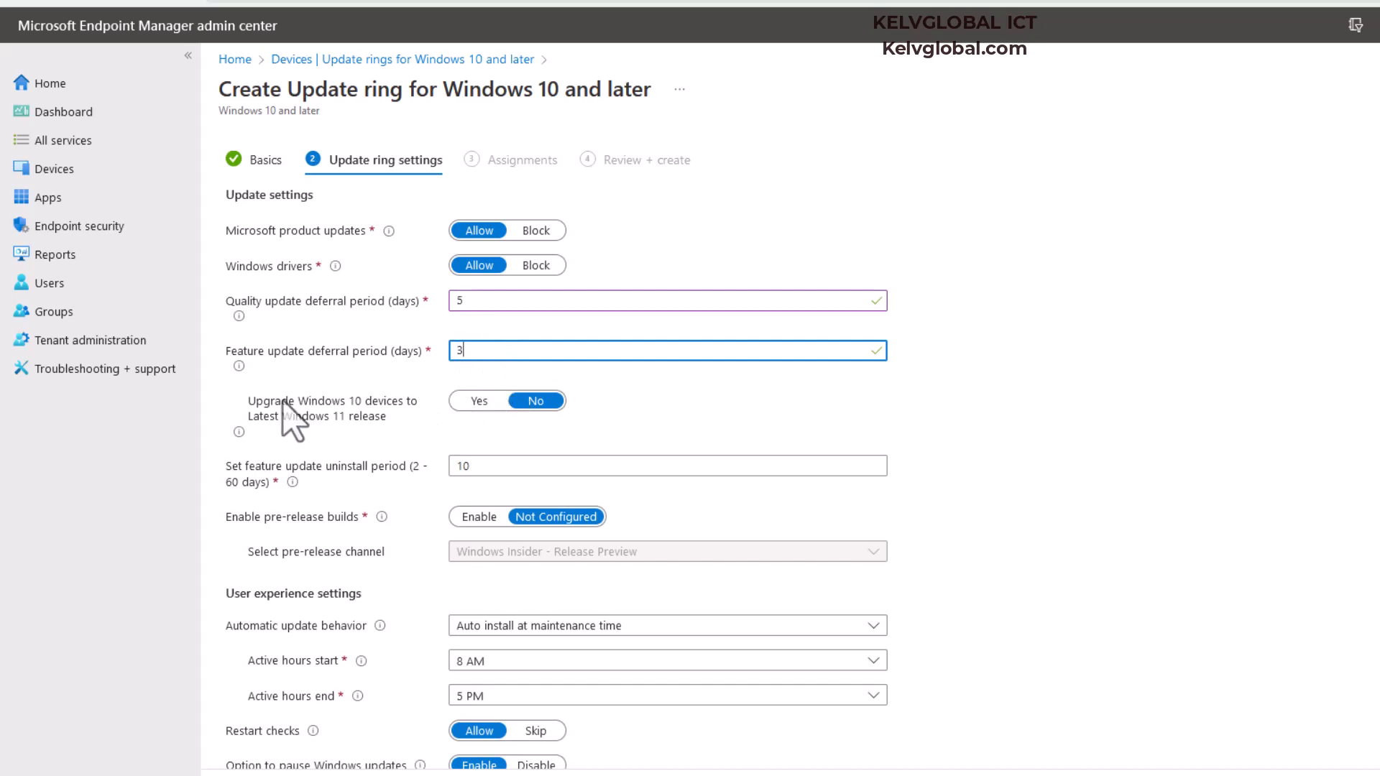
mouse_move(420, 423)
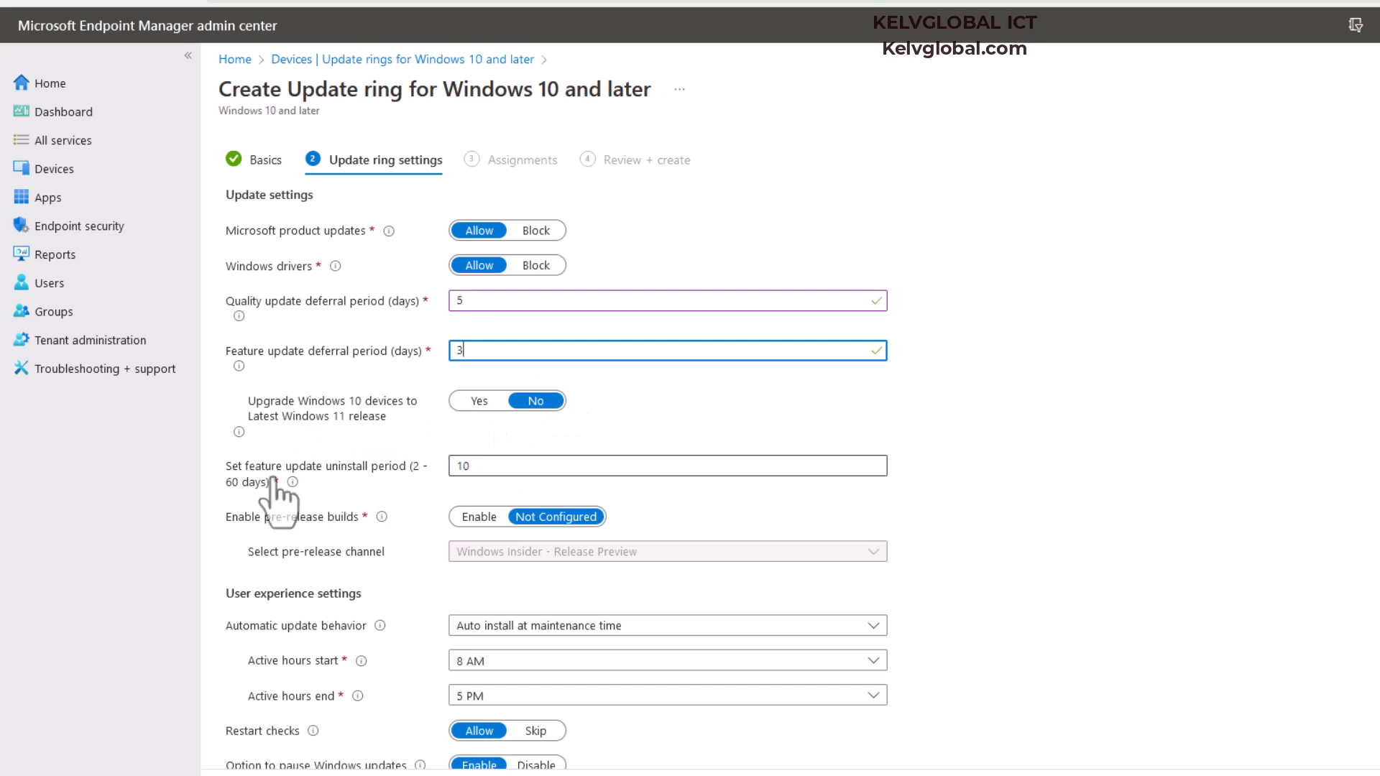
mouse_move(491, 465)
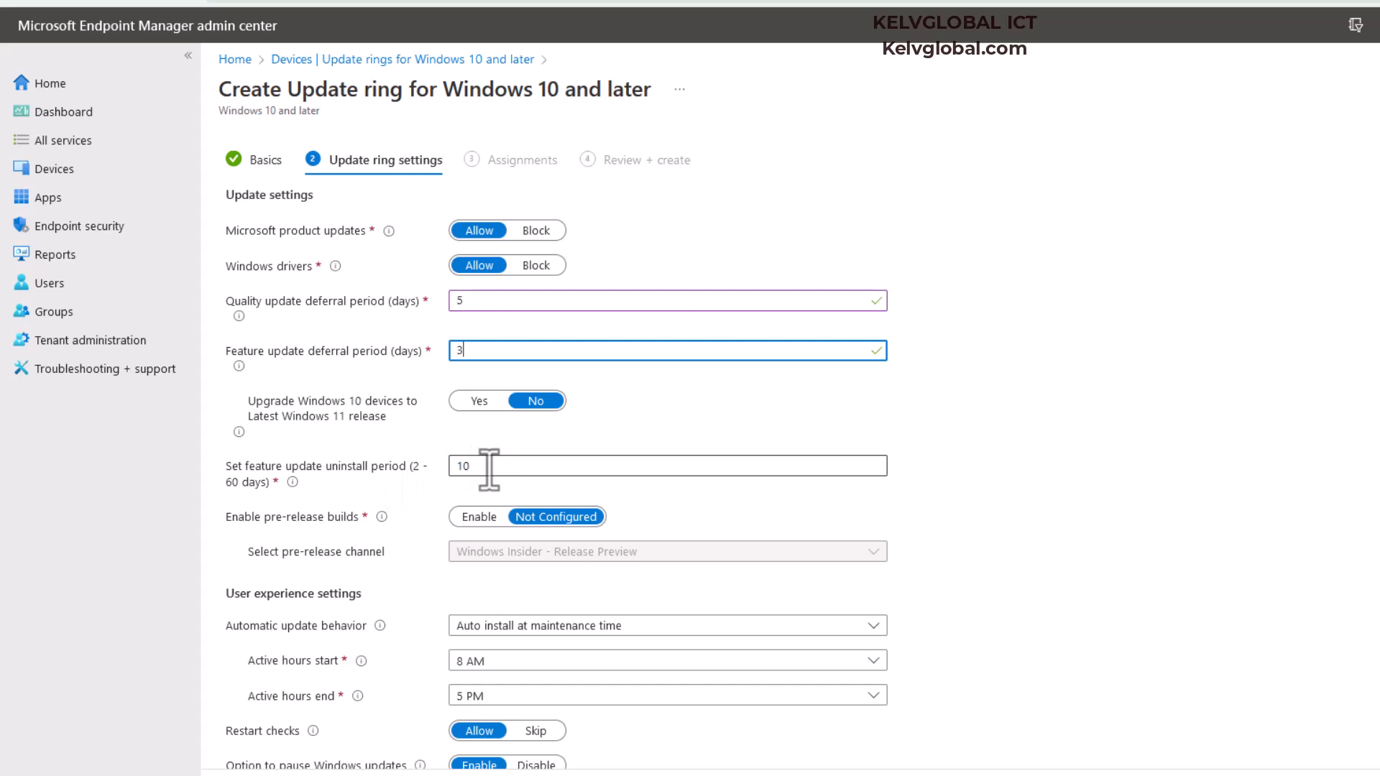
mouse_move(264, 537)
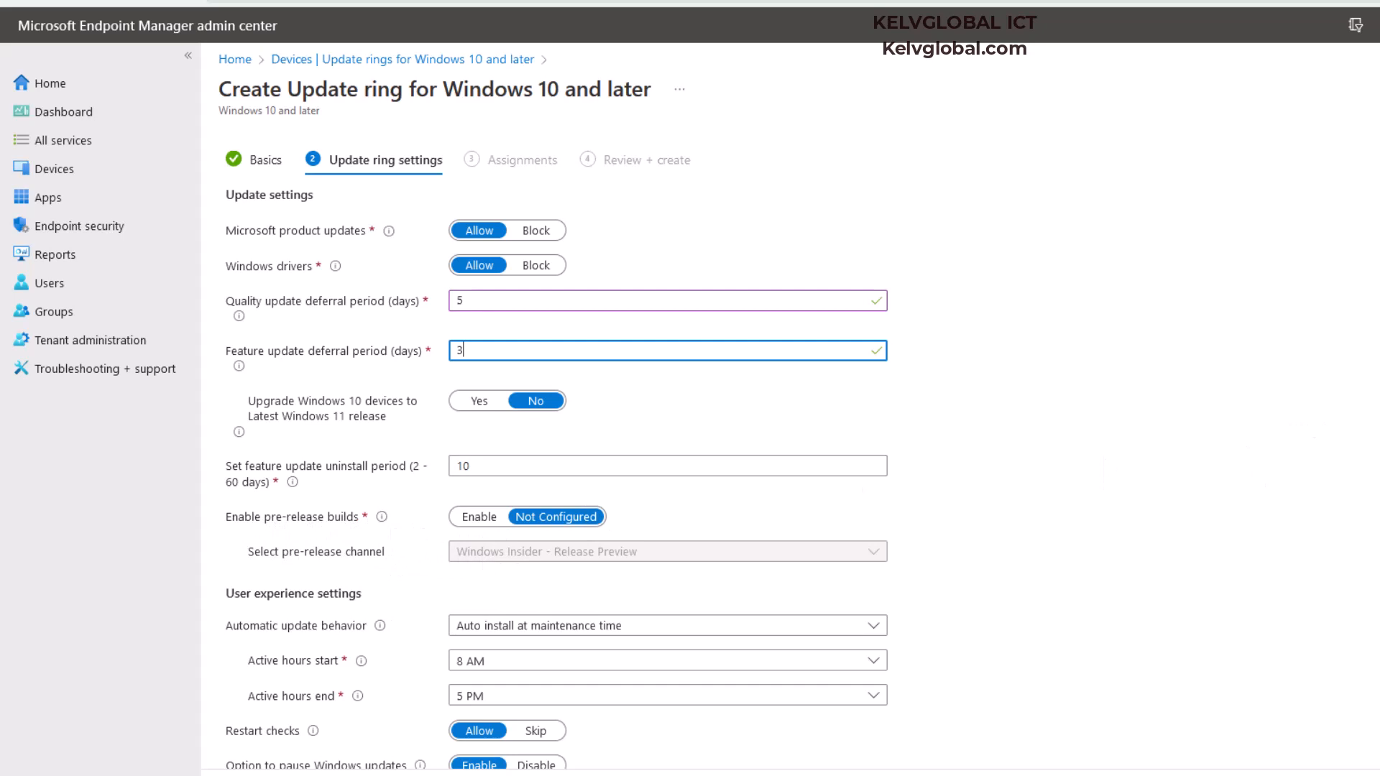
Keep Auto install at maintenance time with 8 AM–5 PM active hours and allow restart checks.
scroll("down", 3)
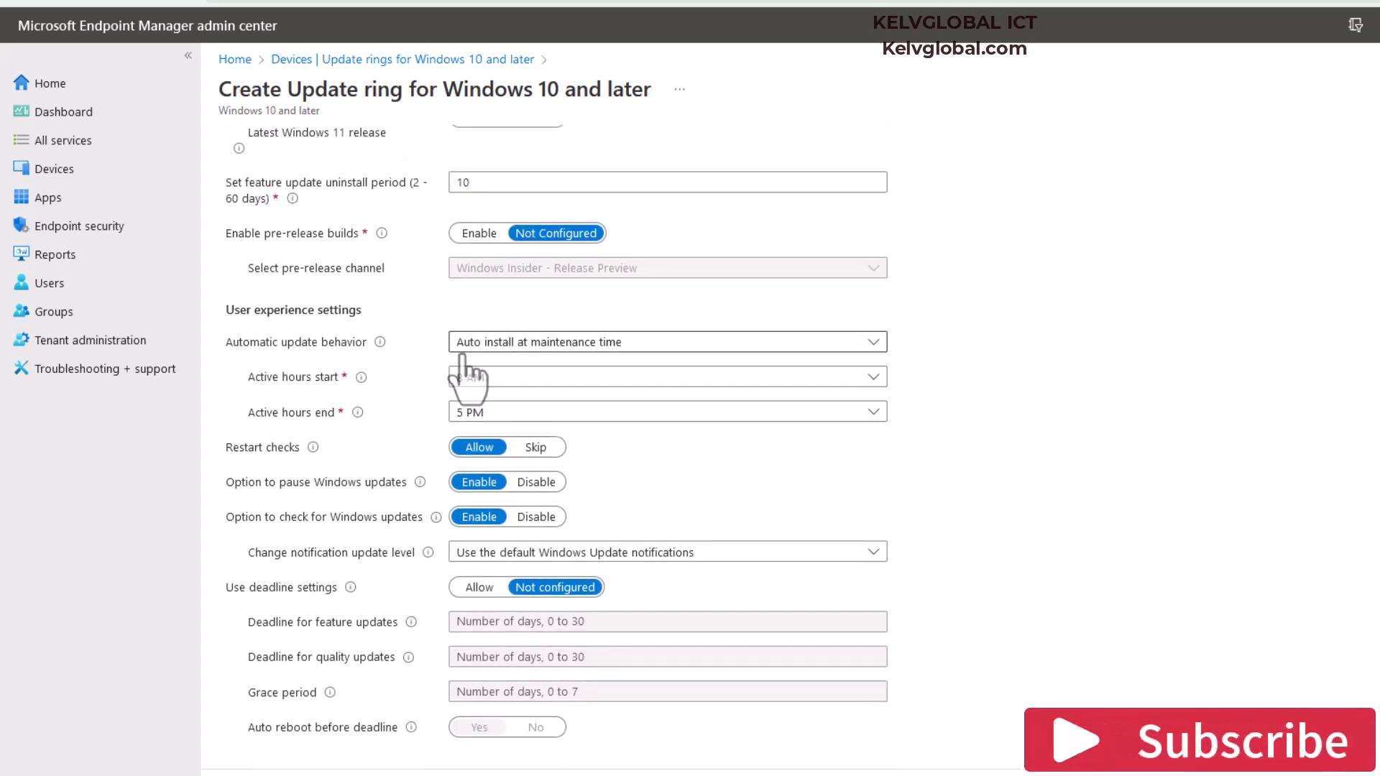
left_click(666, 341)
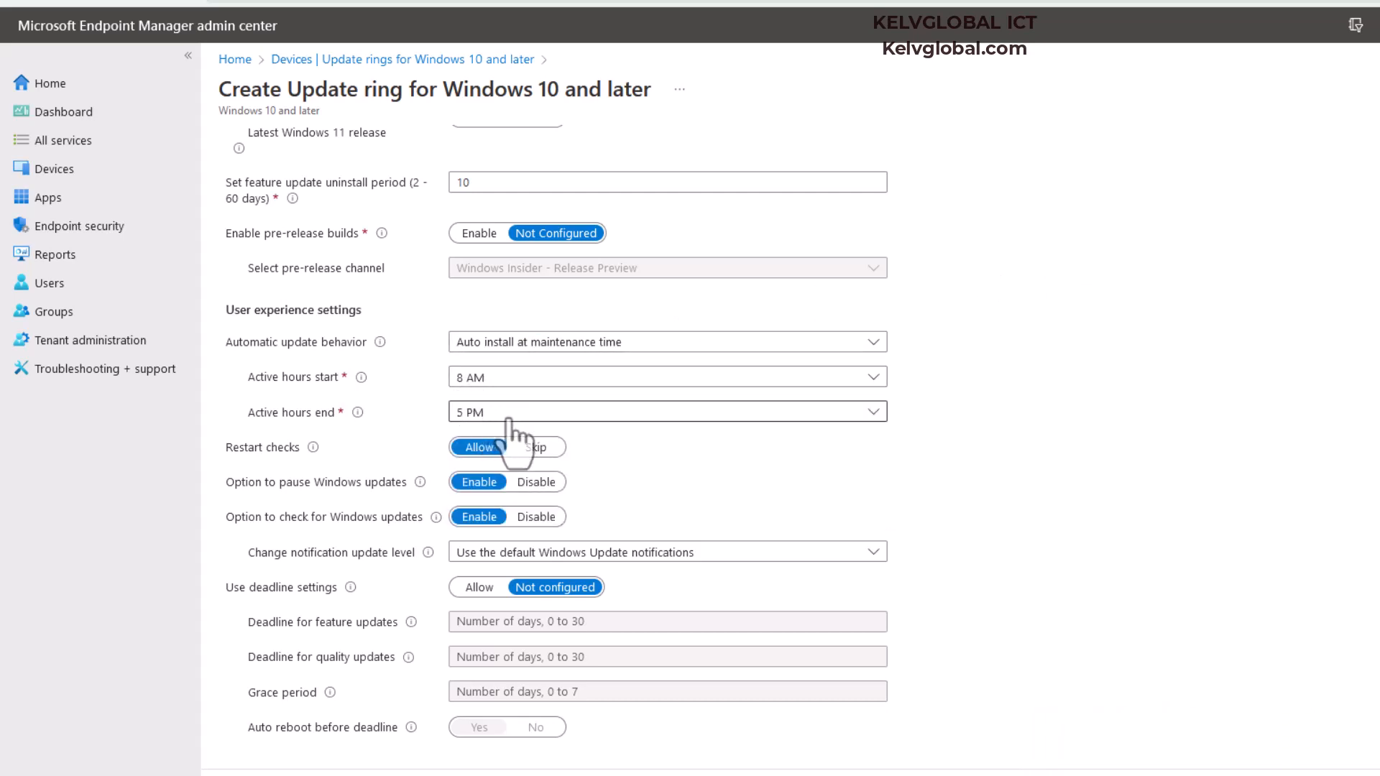
left_click(666, 341)
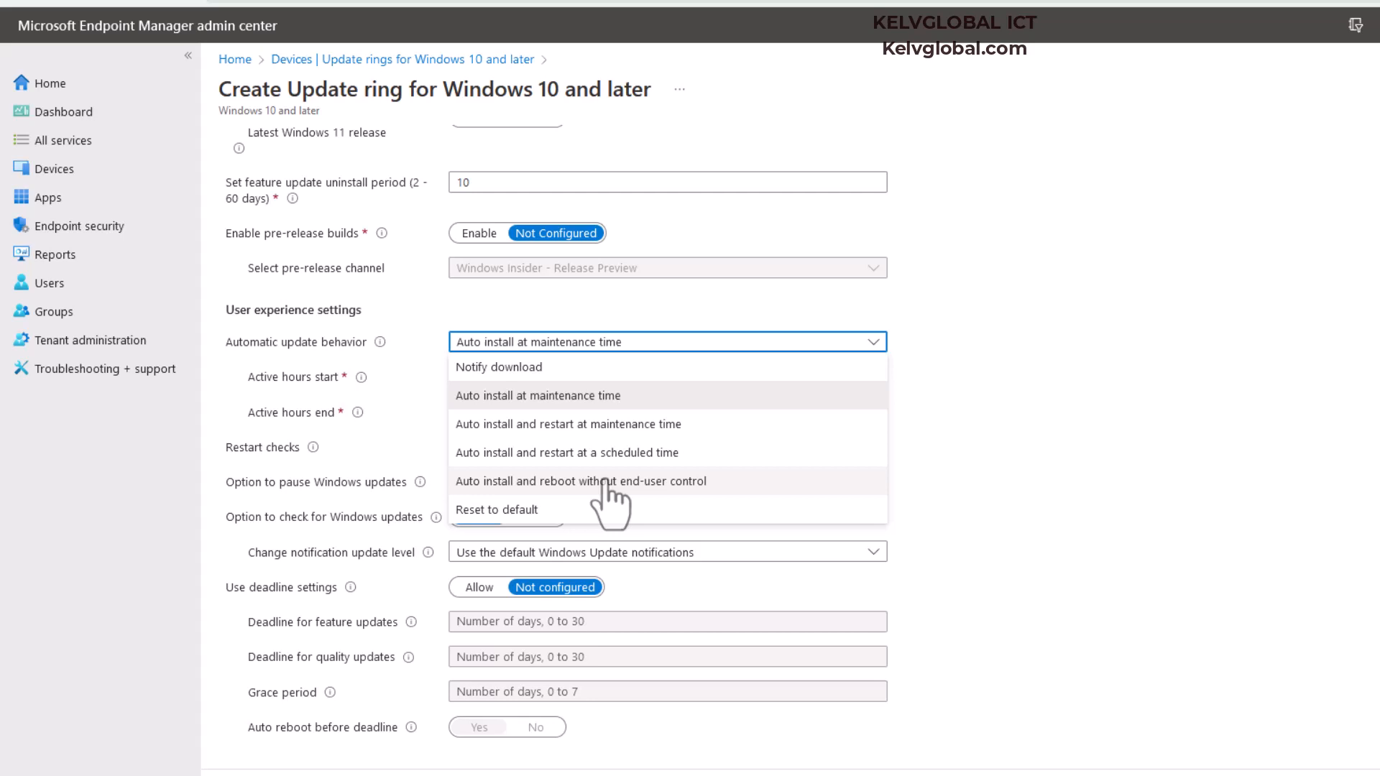
mouse_move(633, 506)
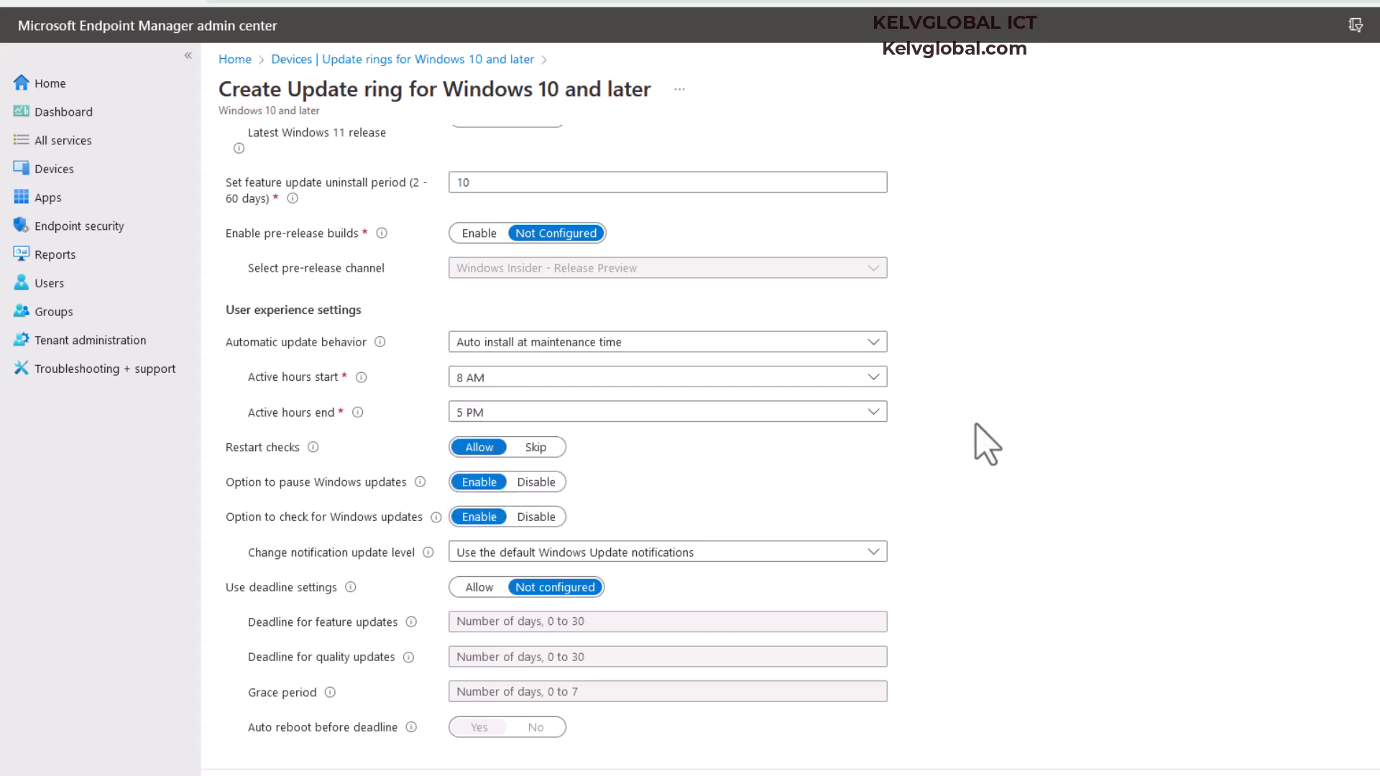
mouse_move(634, 341)
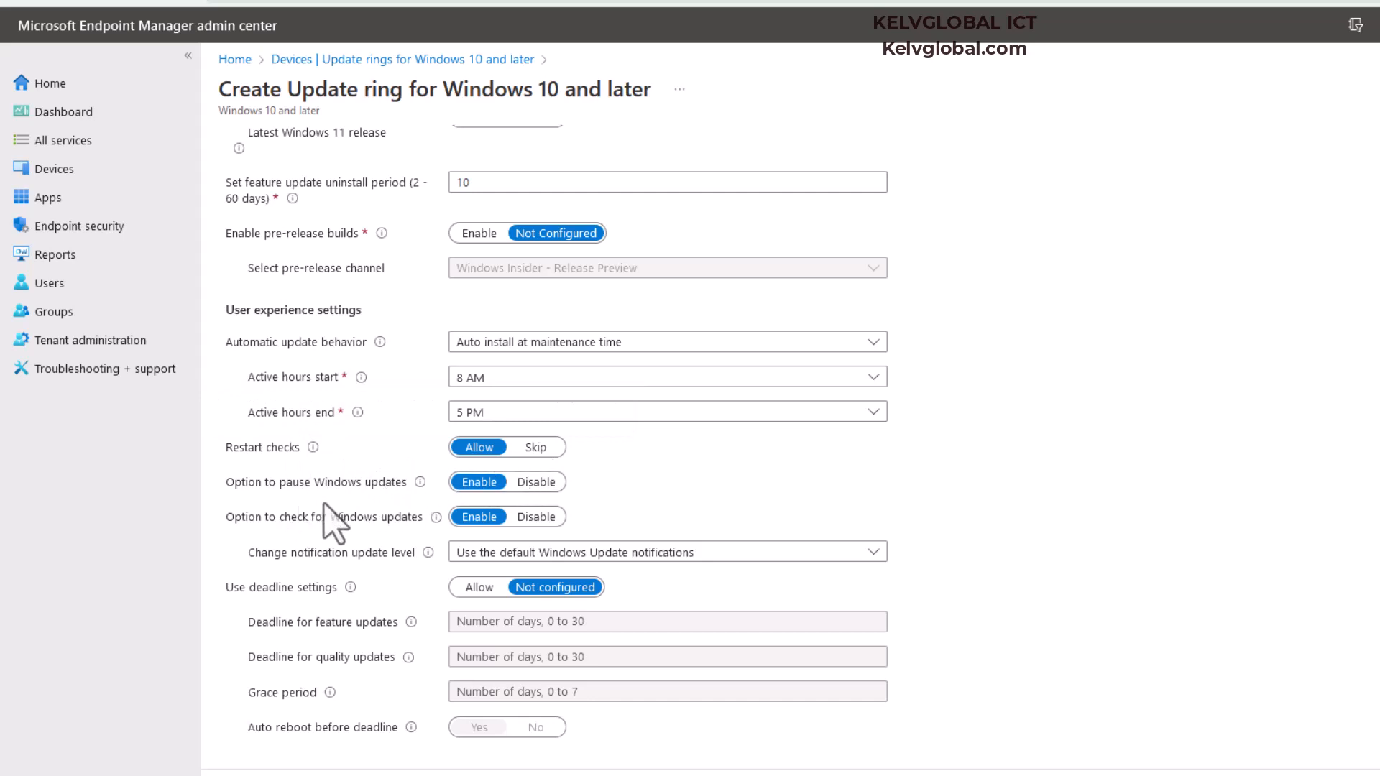
mouse_move(251, 612)
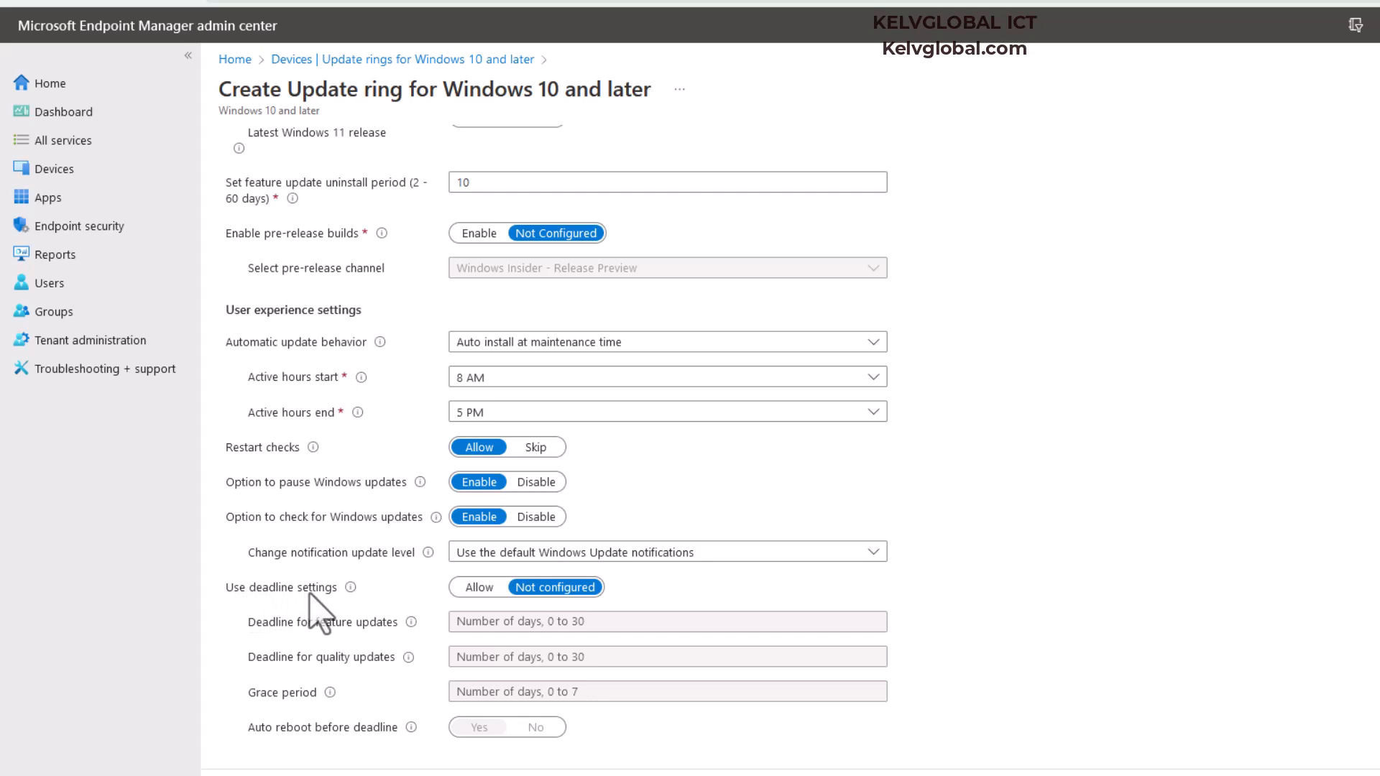
Allow deadline settings with 10-day feature and quality update deadlines and a 2-day grace period.
left_click(478, 587)
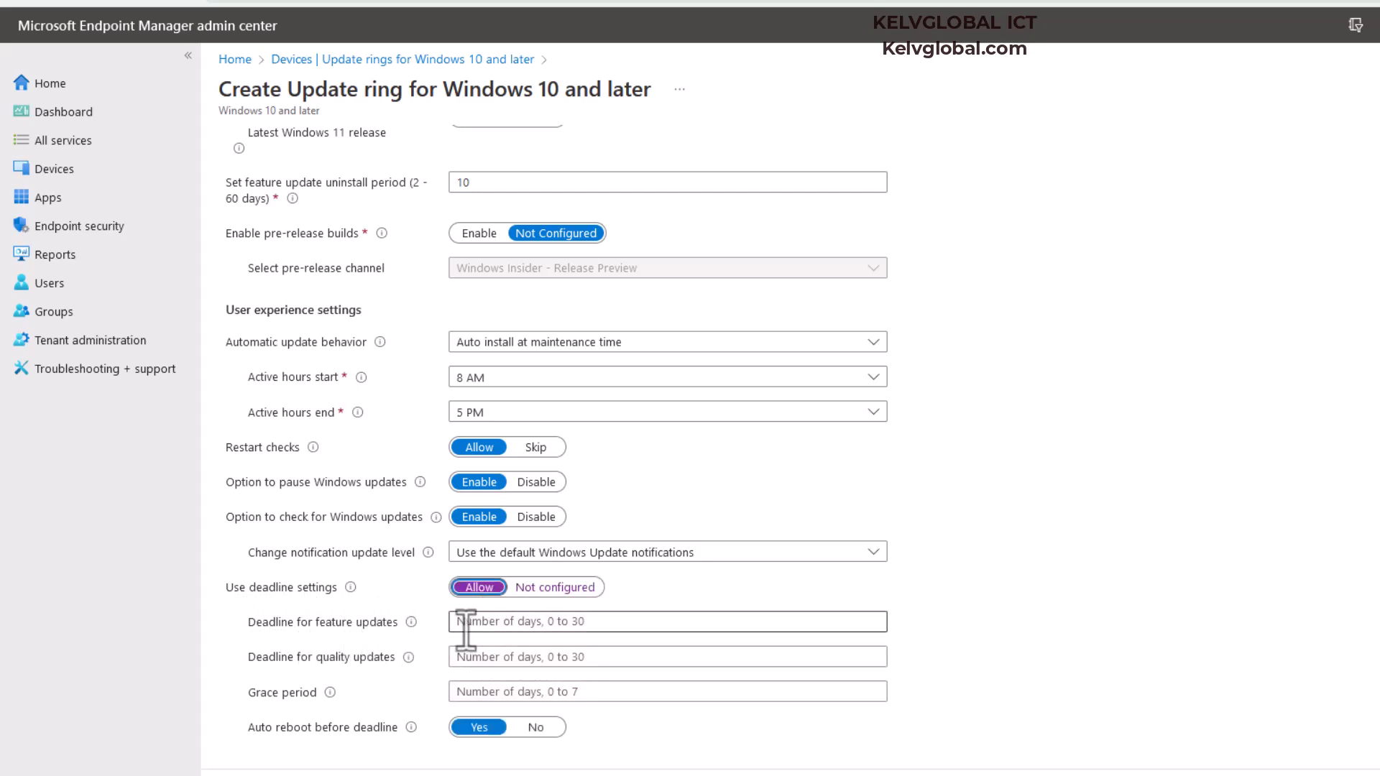
left_click(667, 621)
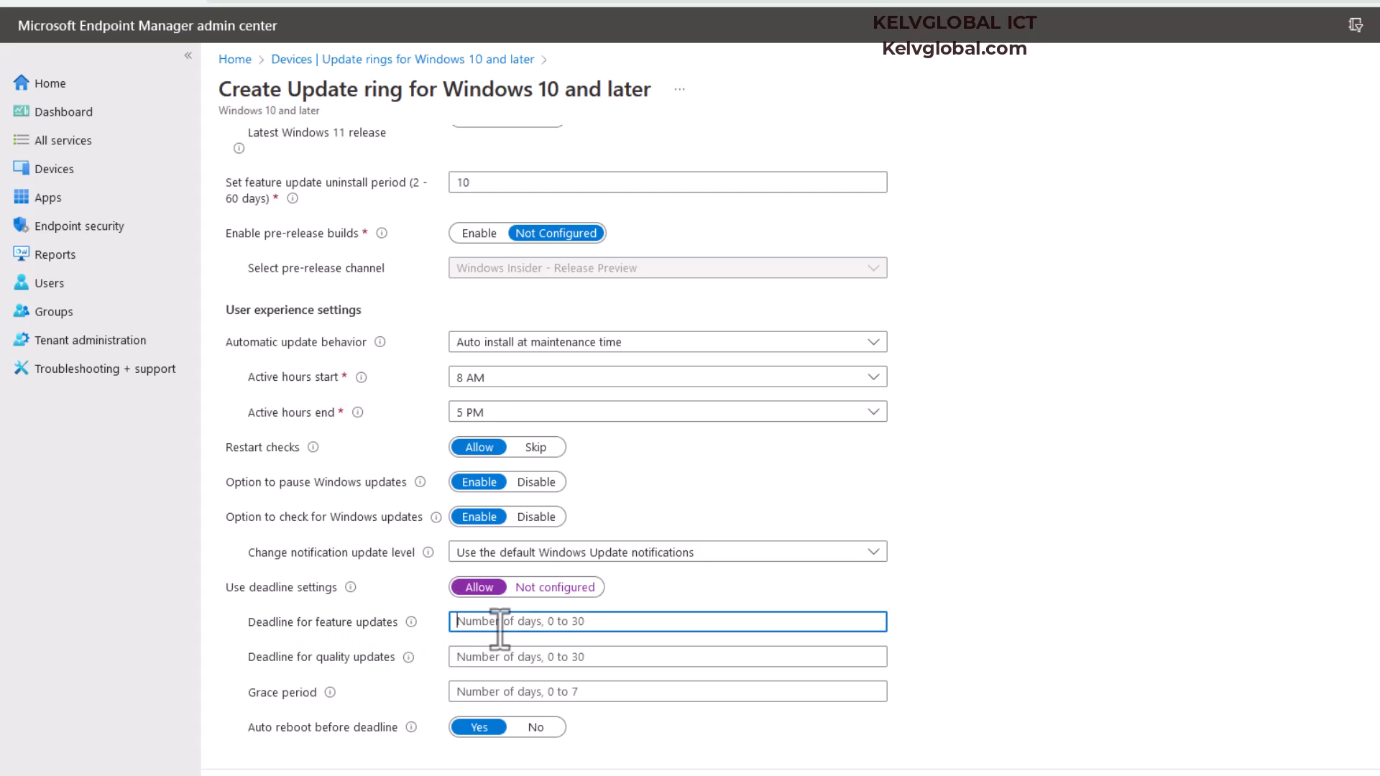
type("10")
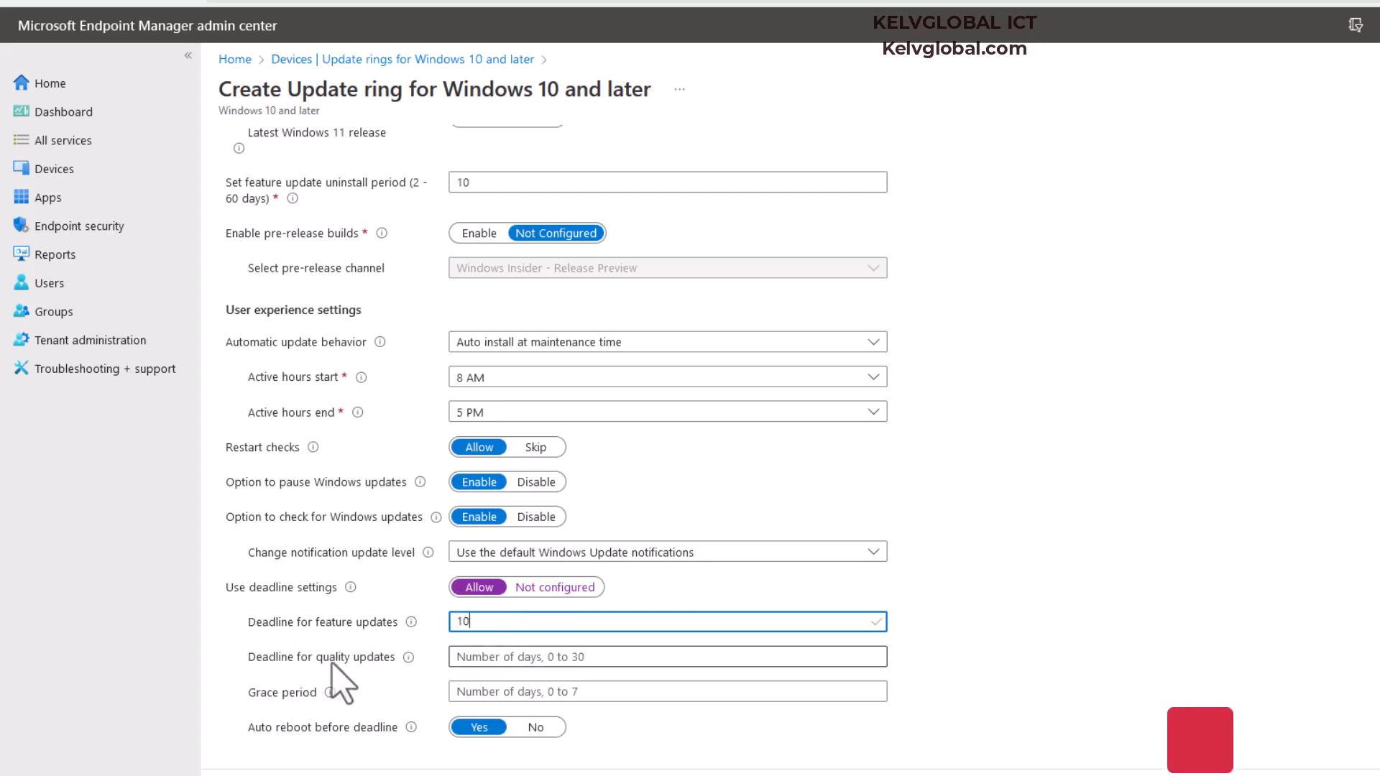
left_click(666, 655)
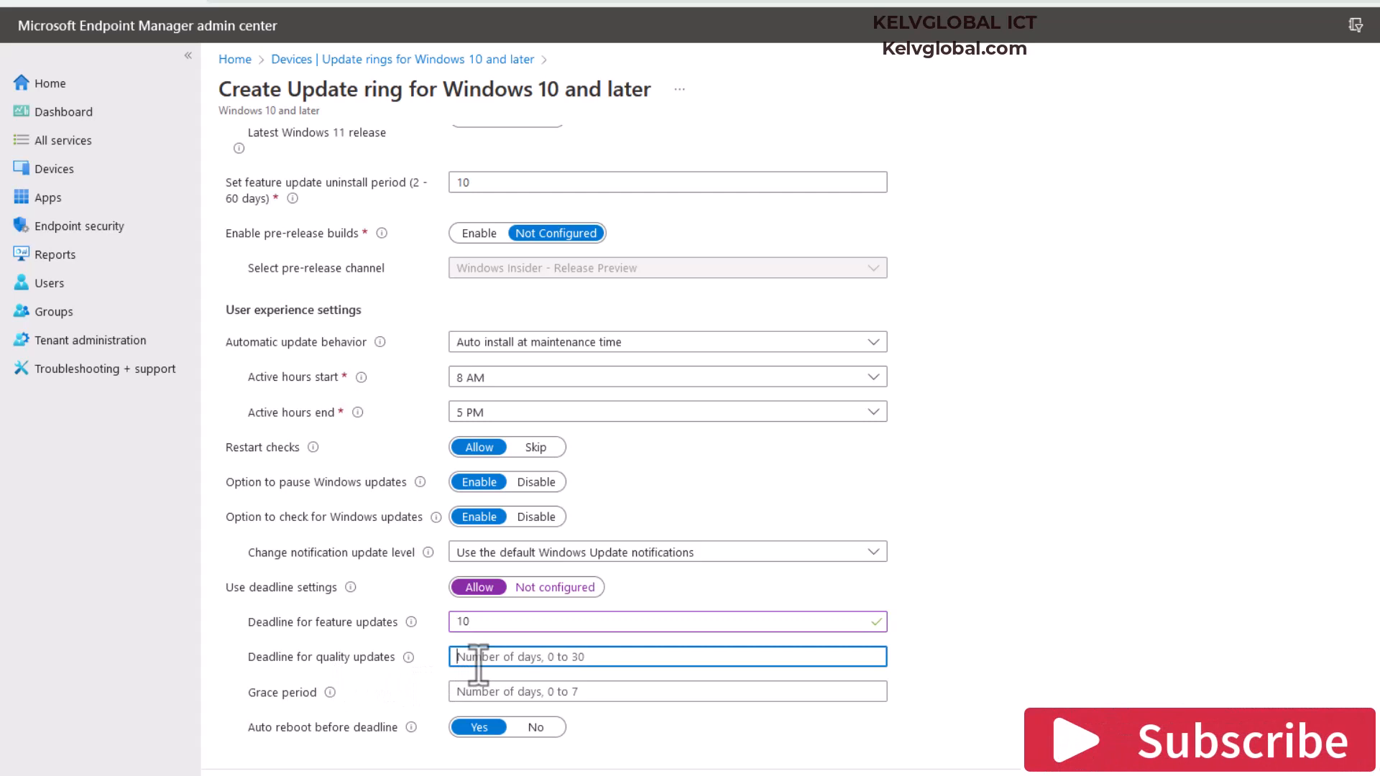
type("10")
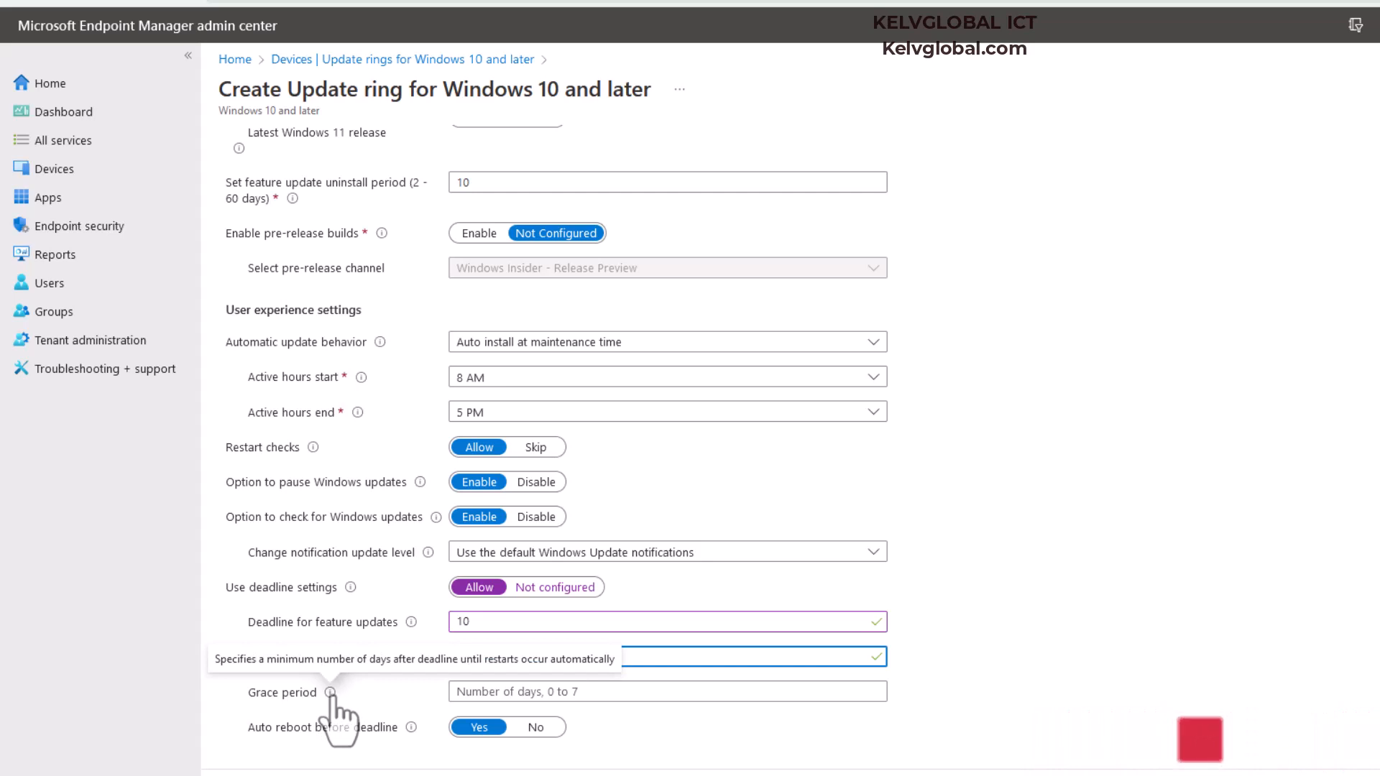
type("10")
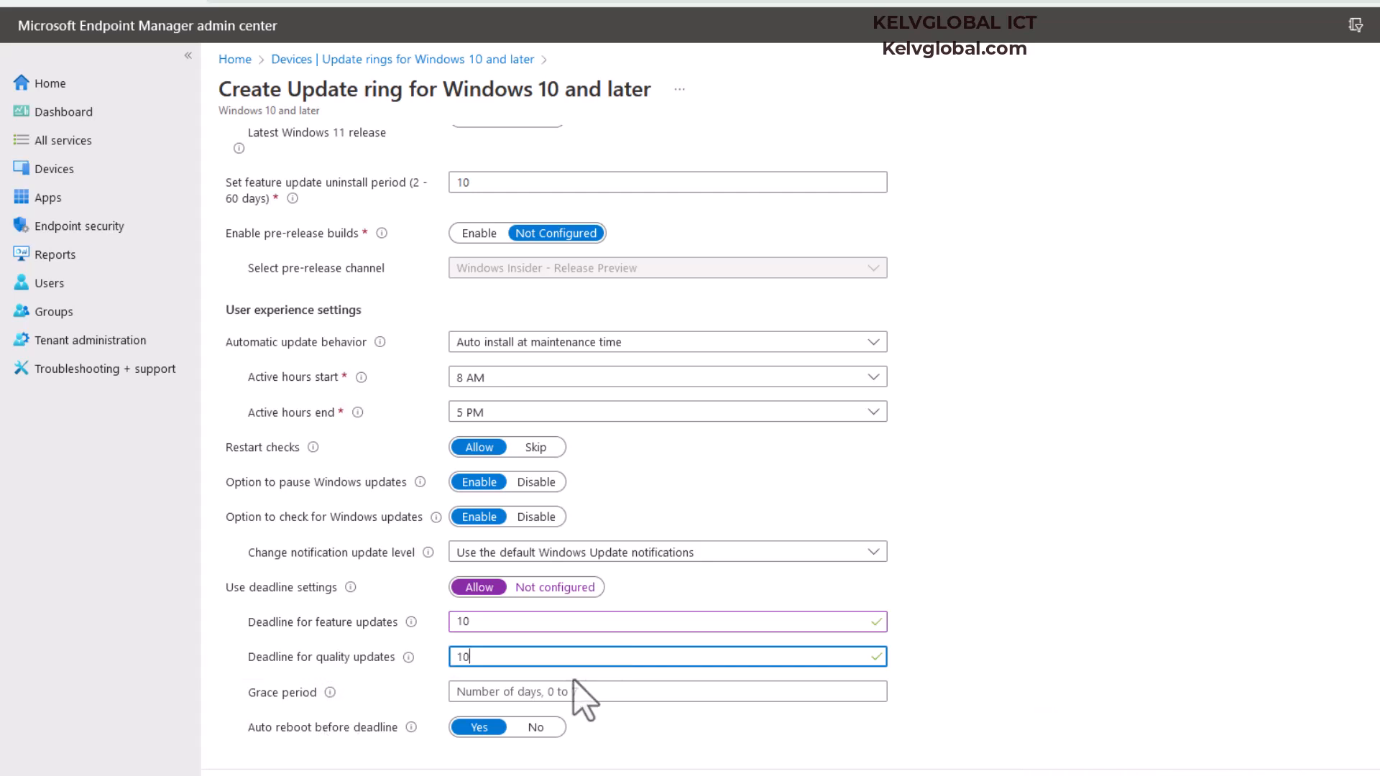
type("2")
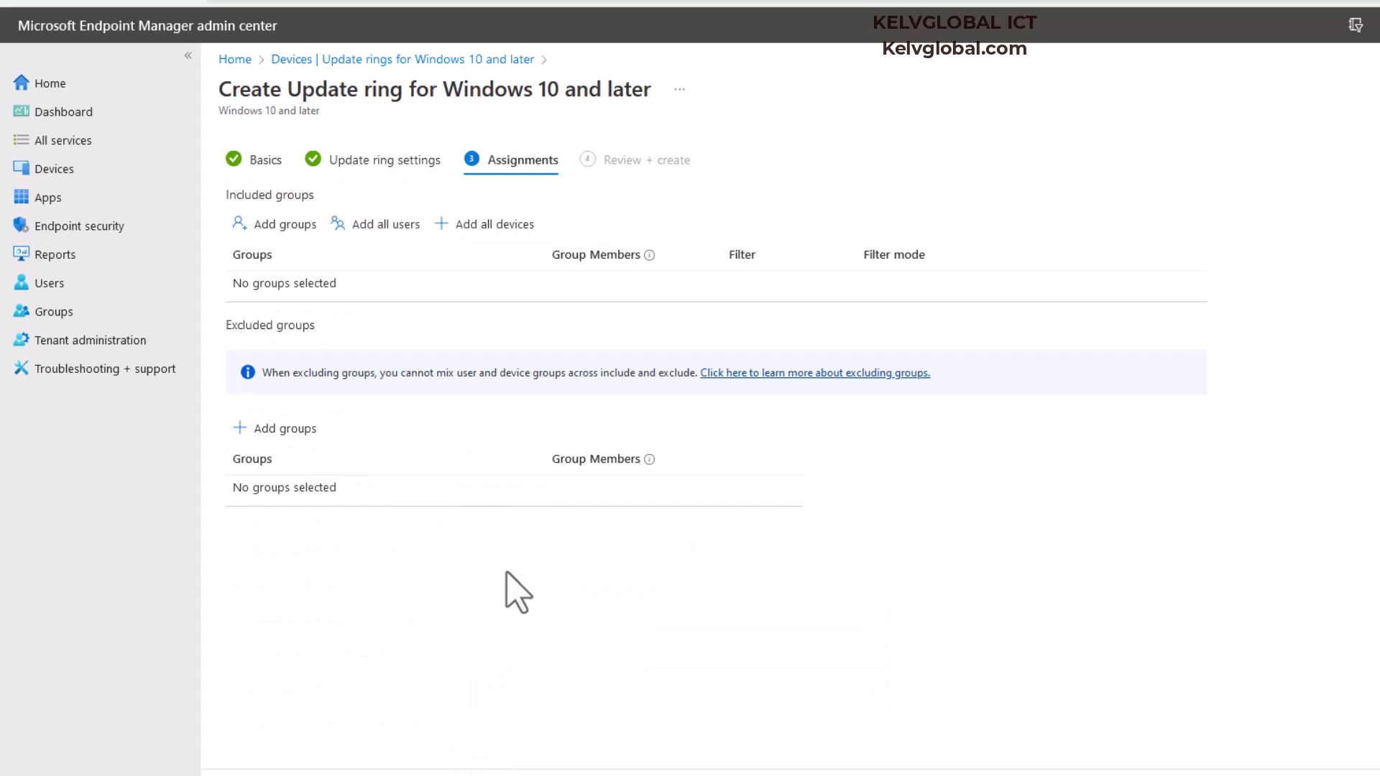
mouse_move(522, 160)
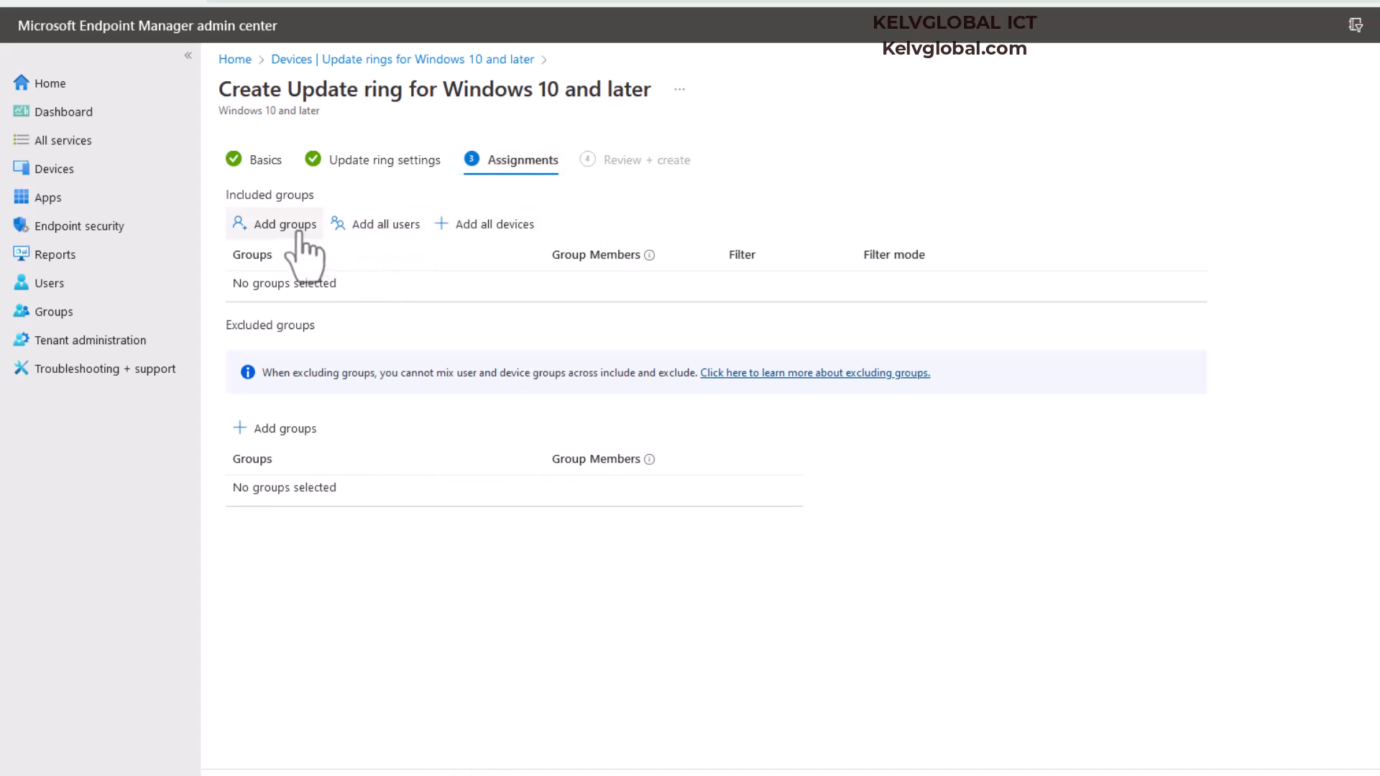
Include the Windows 10 and Windows11 groups in the update ring's assignments.
left_click(273, 224)
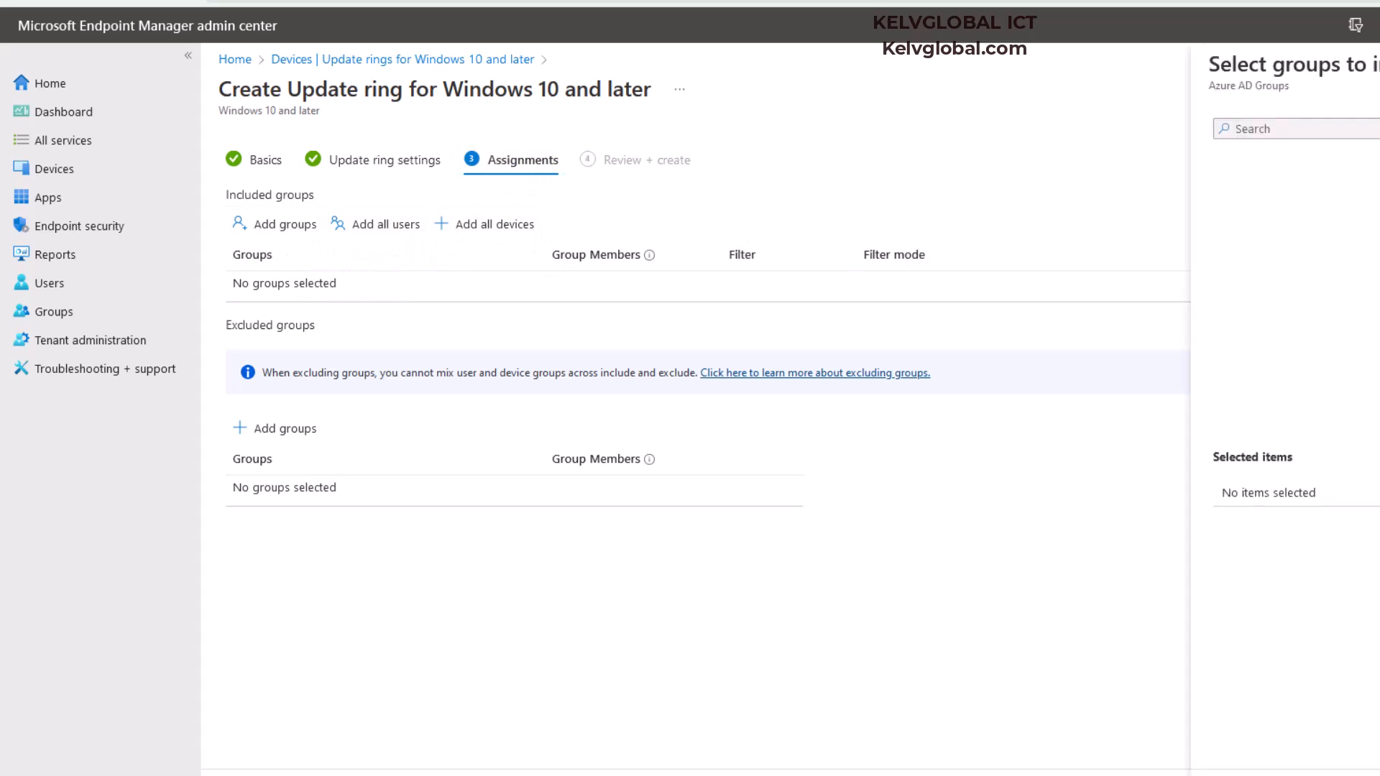
left_click(1293, 129)
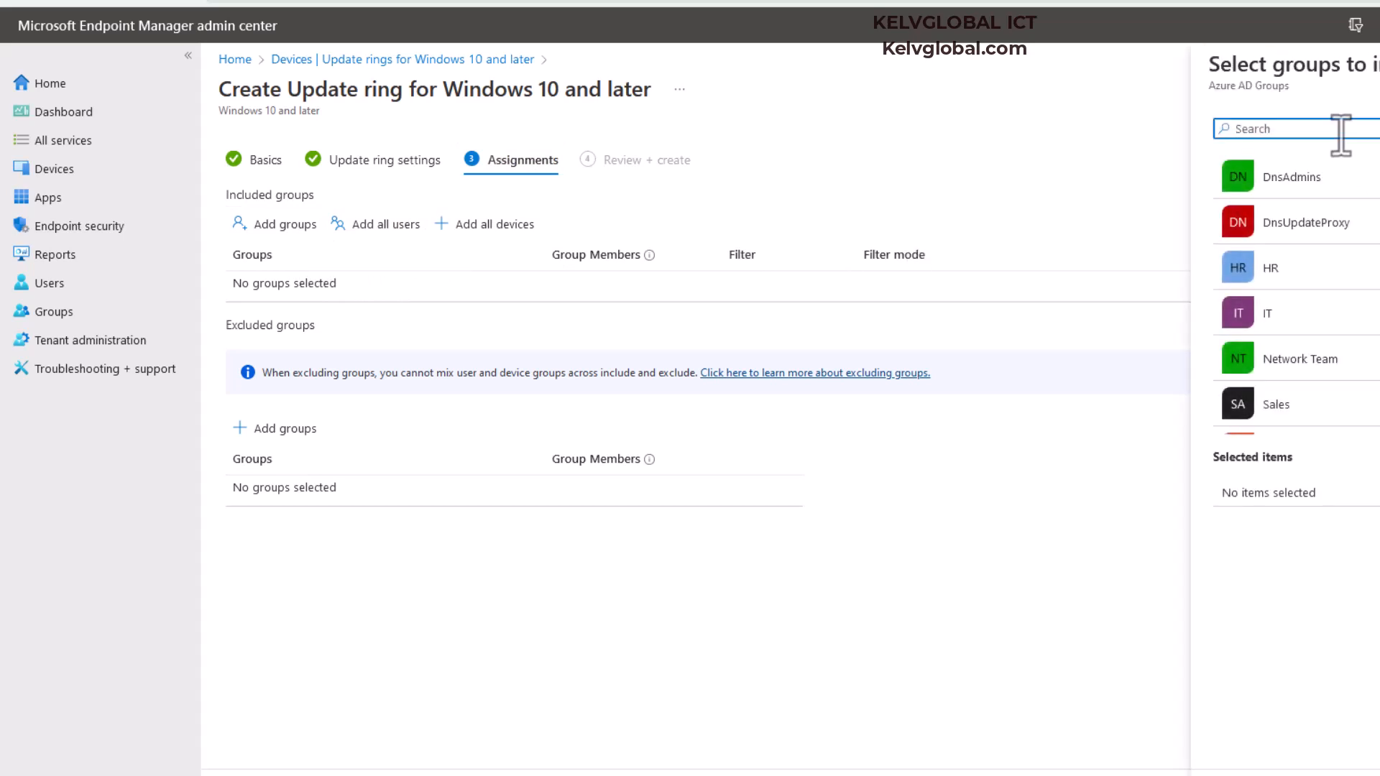
type("windows")
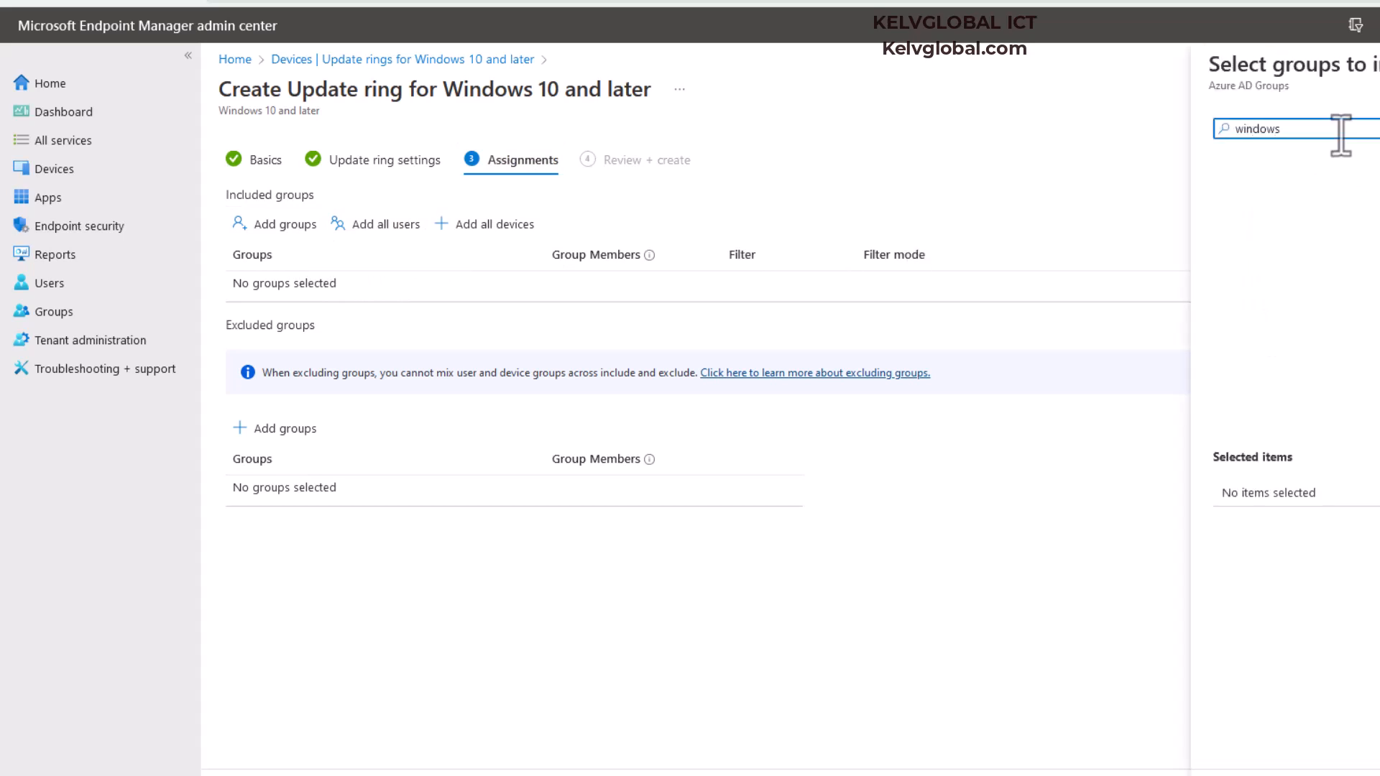
left_click(1293, 176)
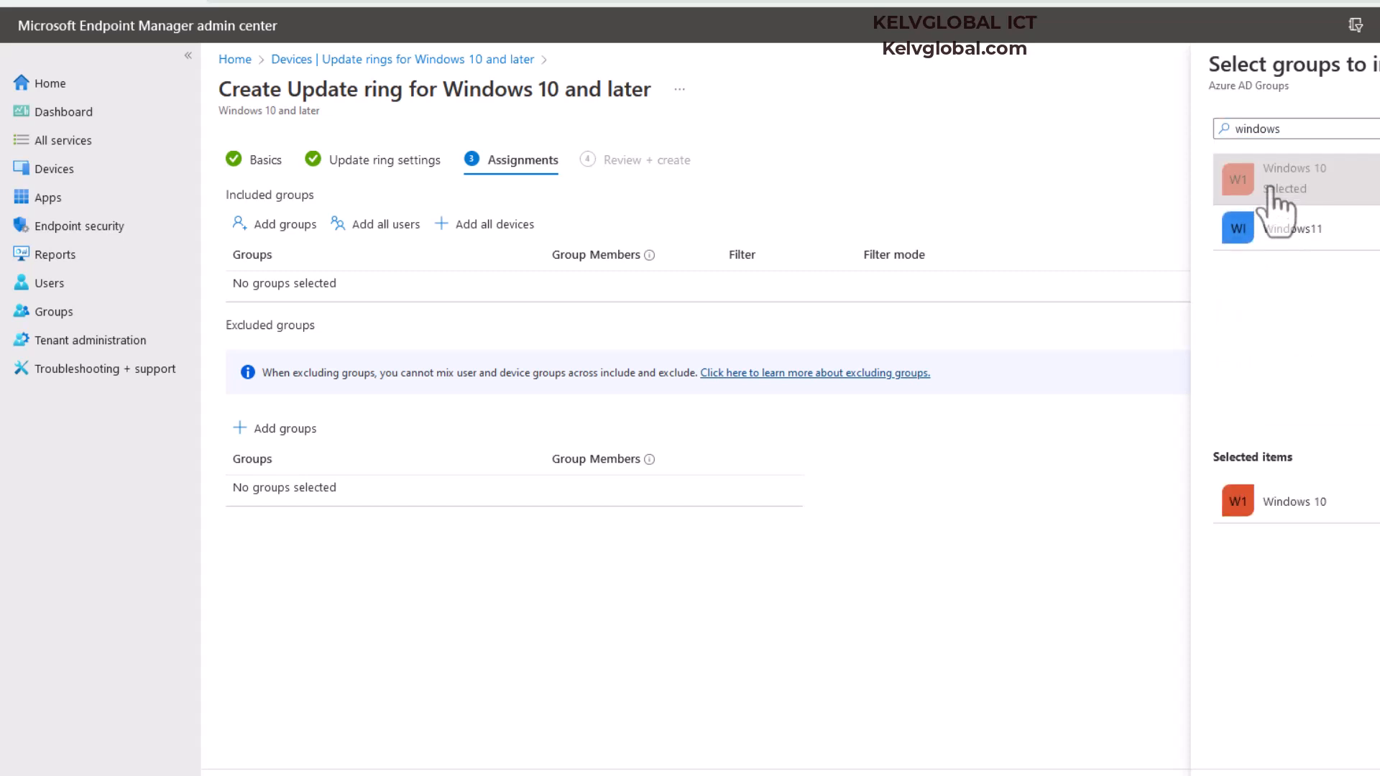
left_click(1294, 227)
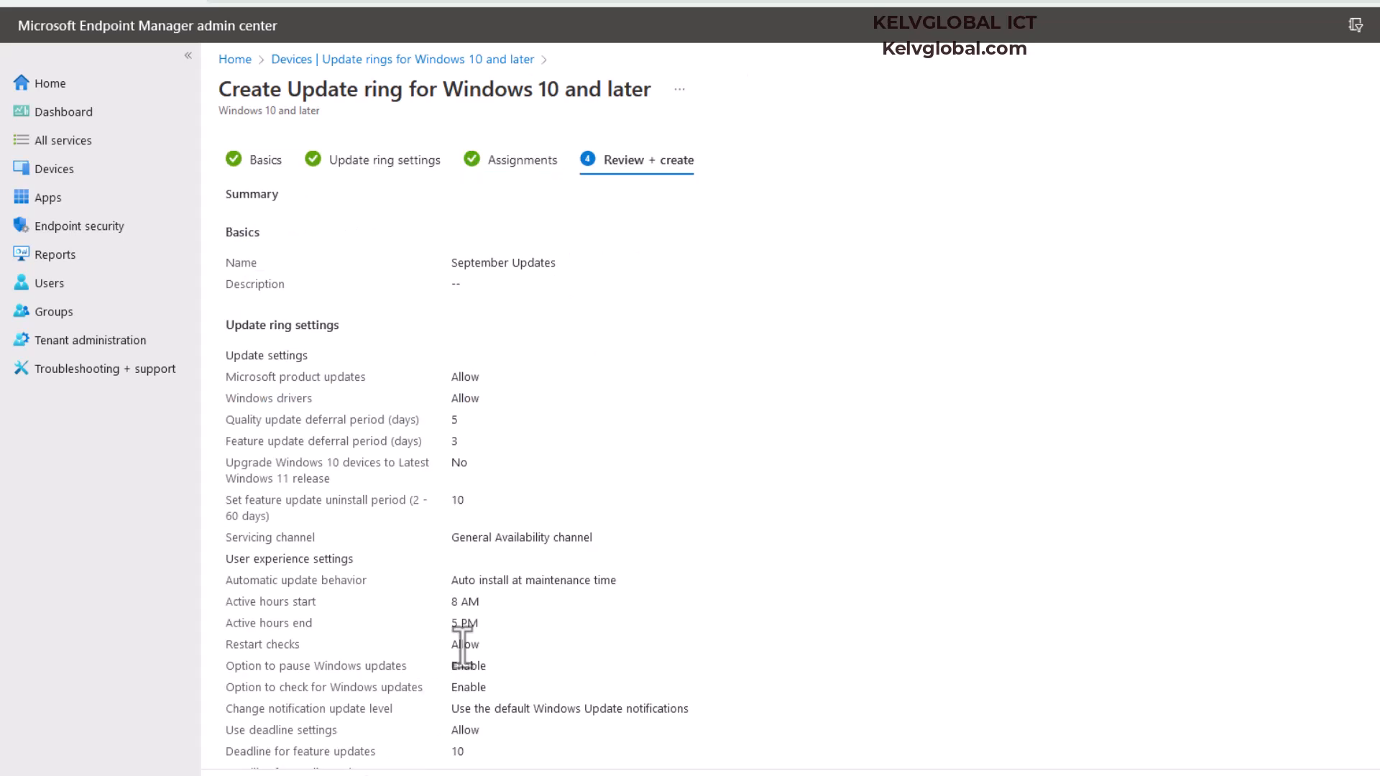
mouse_move(448, 764)
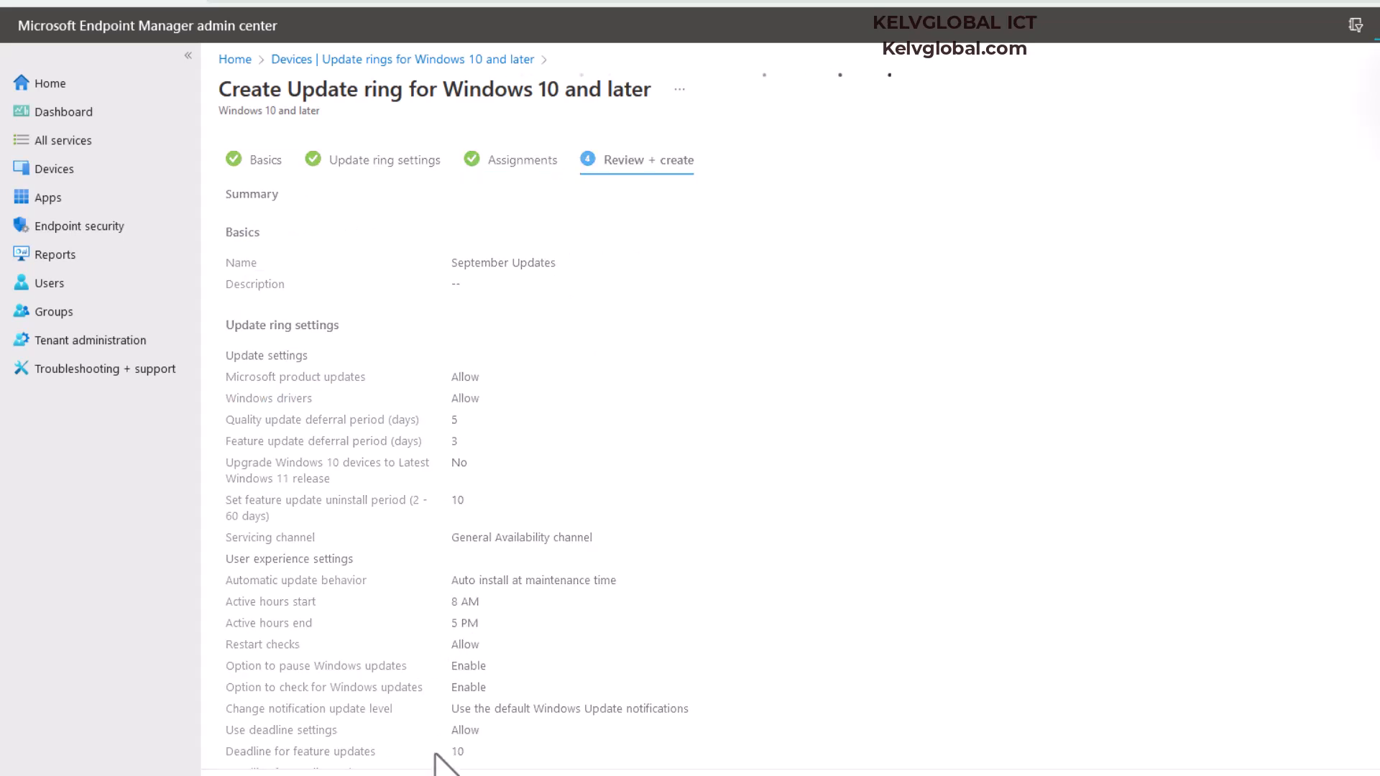